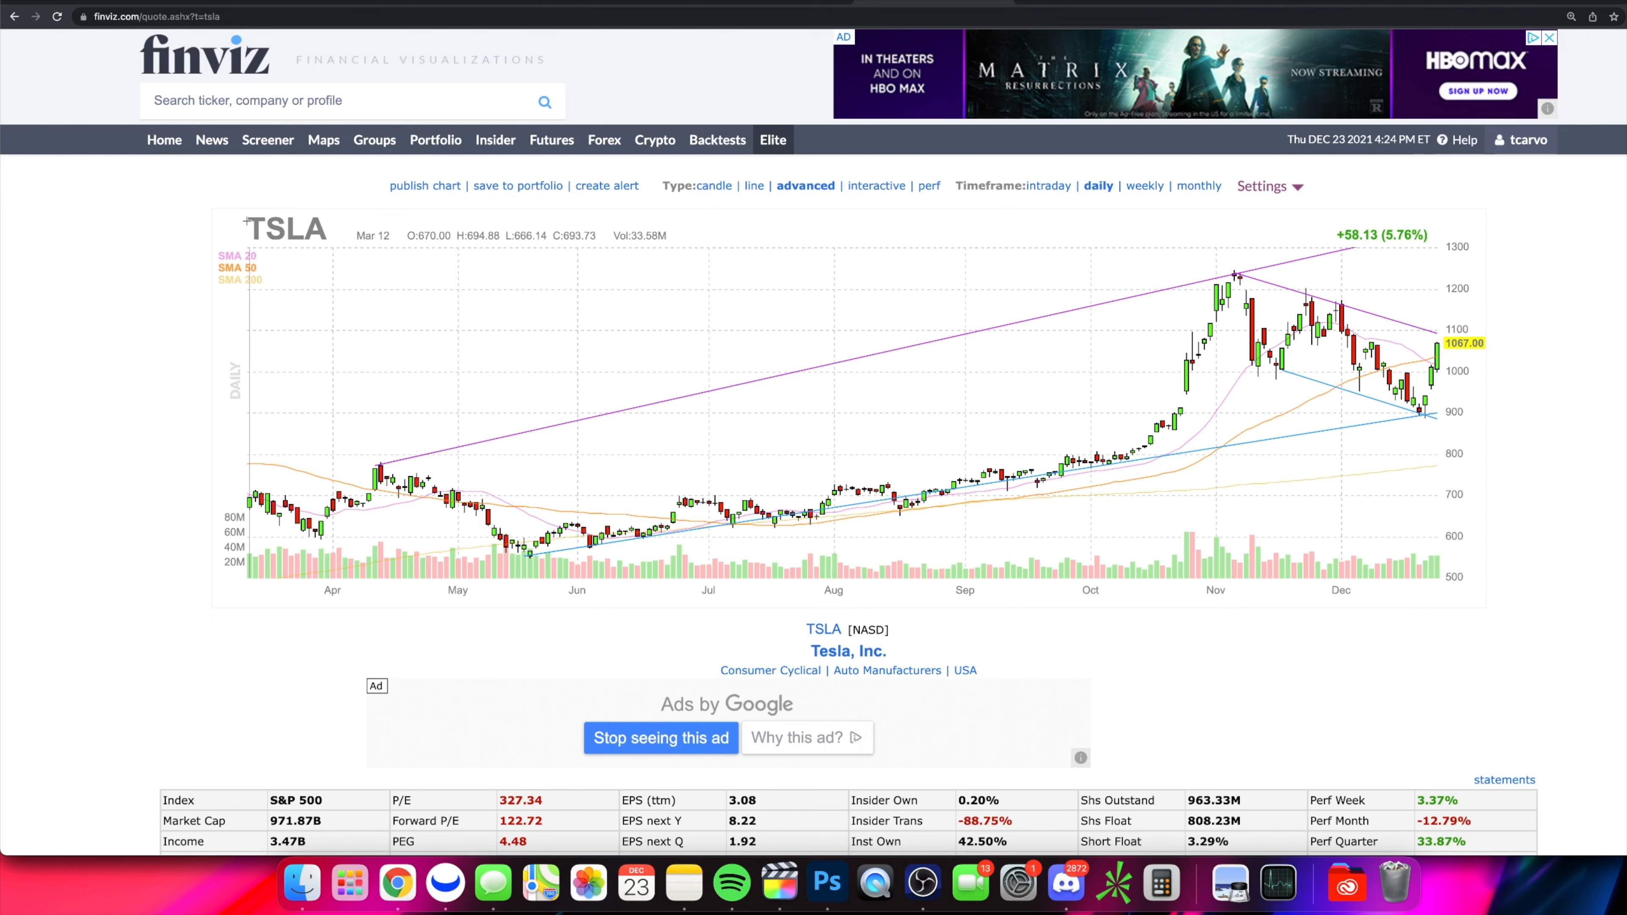
{"action": "mouse_move", "coordinate": [526, 354]}
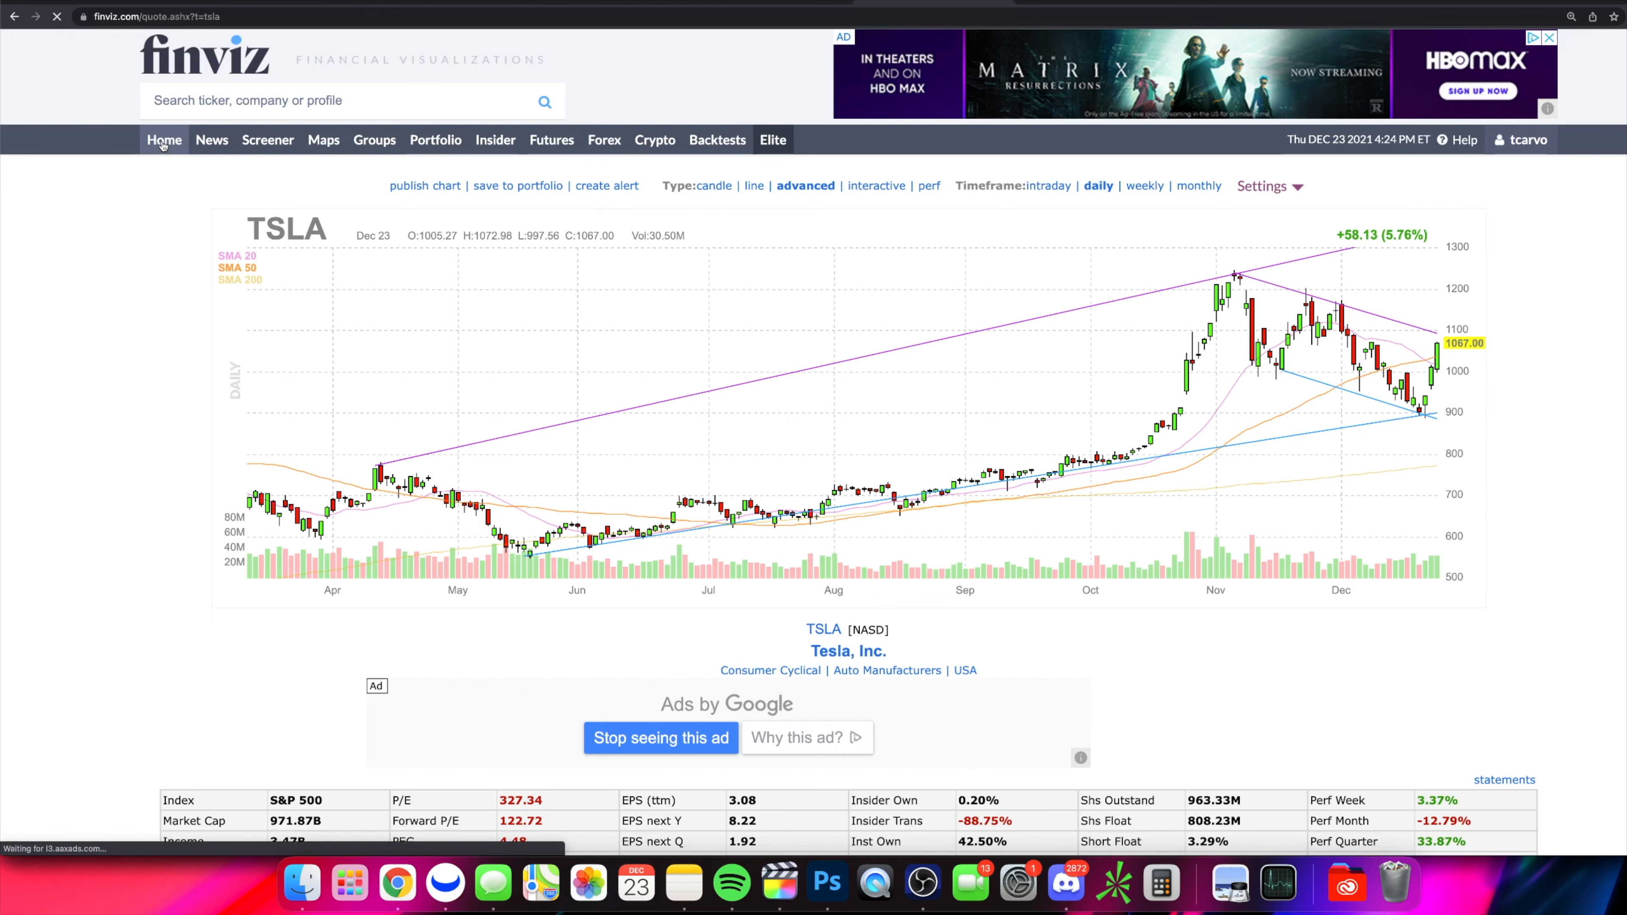
- From the Finviz home page, open the S&P 500 heat map via Maps
{"action": "left_click", "coordinate": [163, 140]}
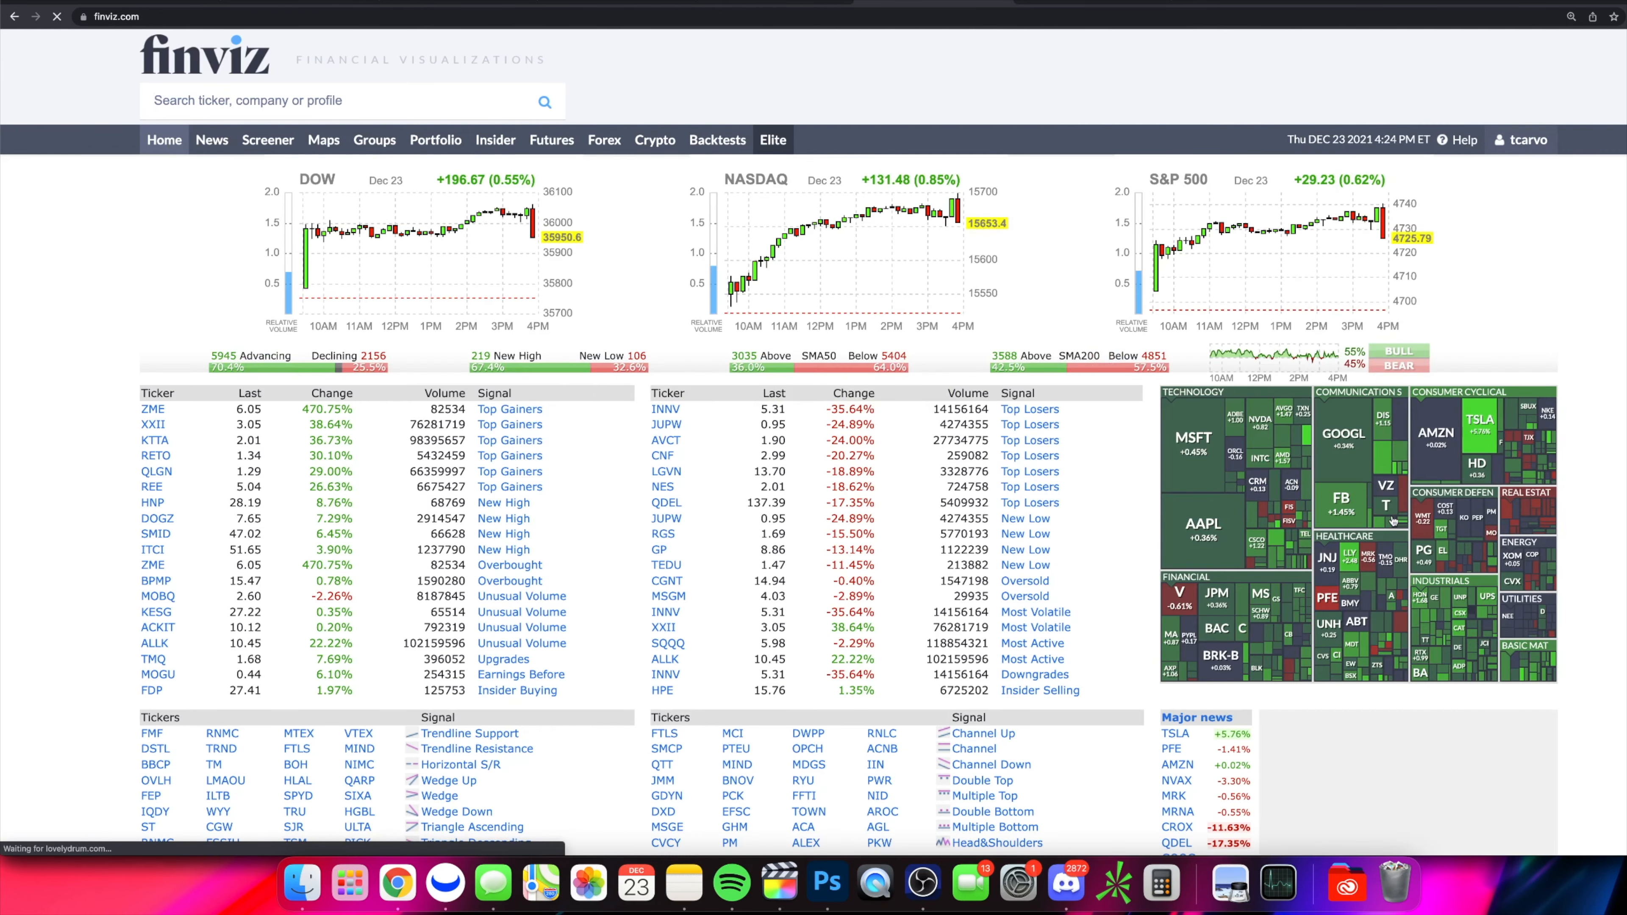
{"action": "left_click", "coordinate": [323, 140]}
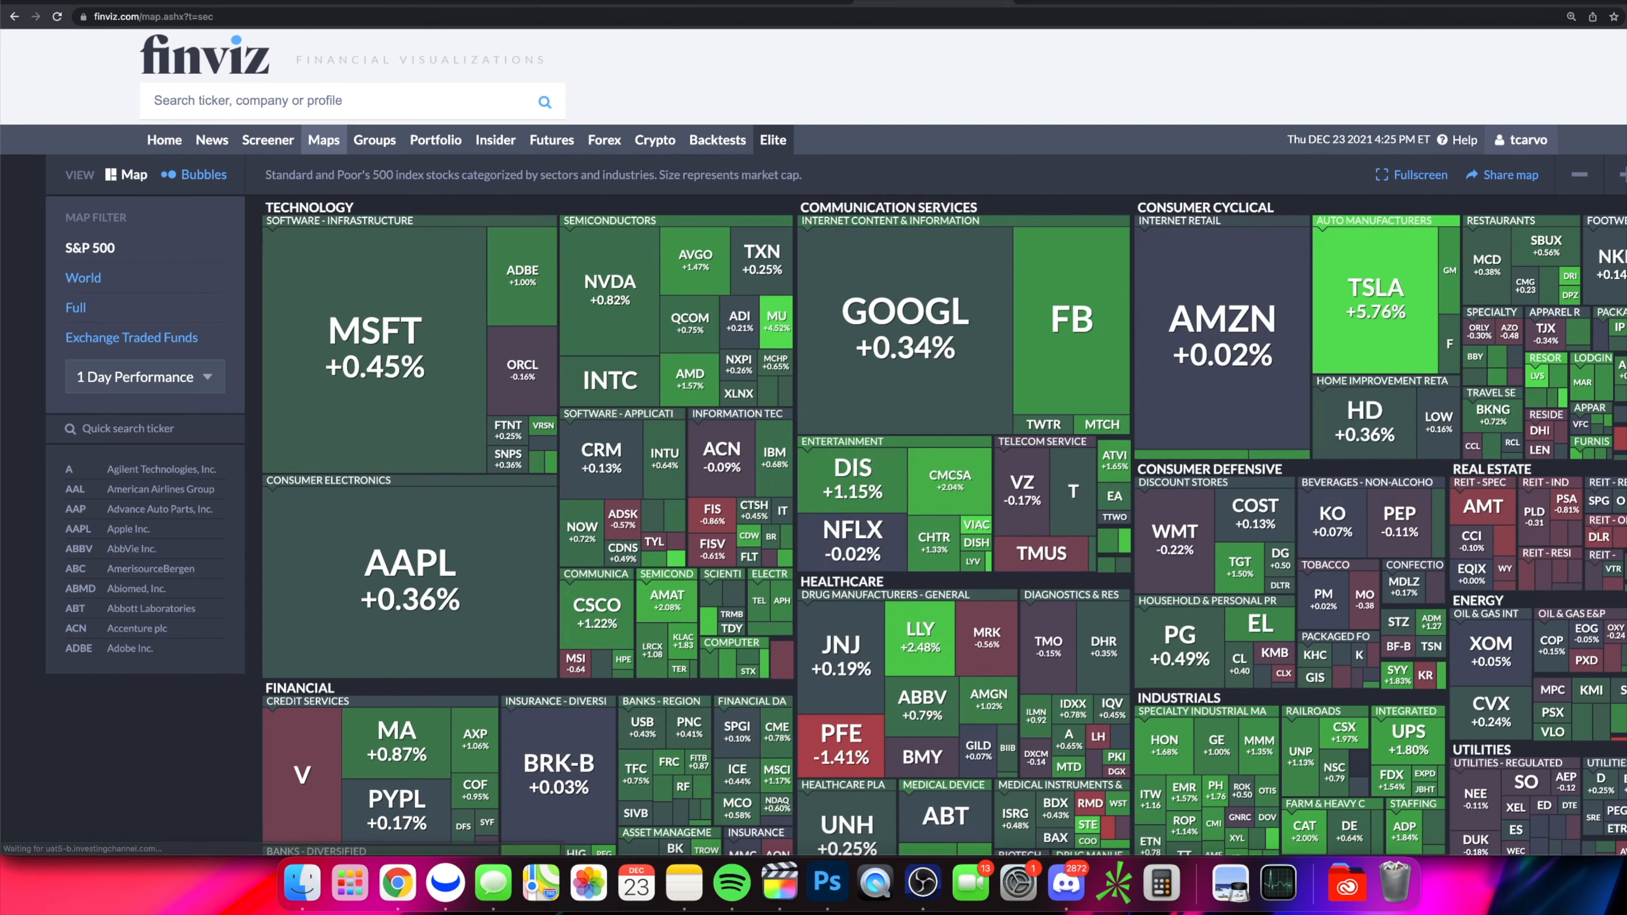
{"action": "mouse_move", "coordinate": [409, 581]}
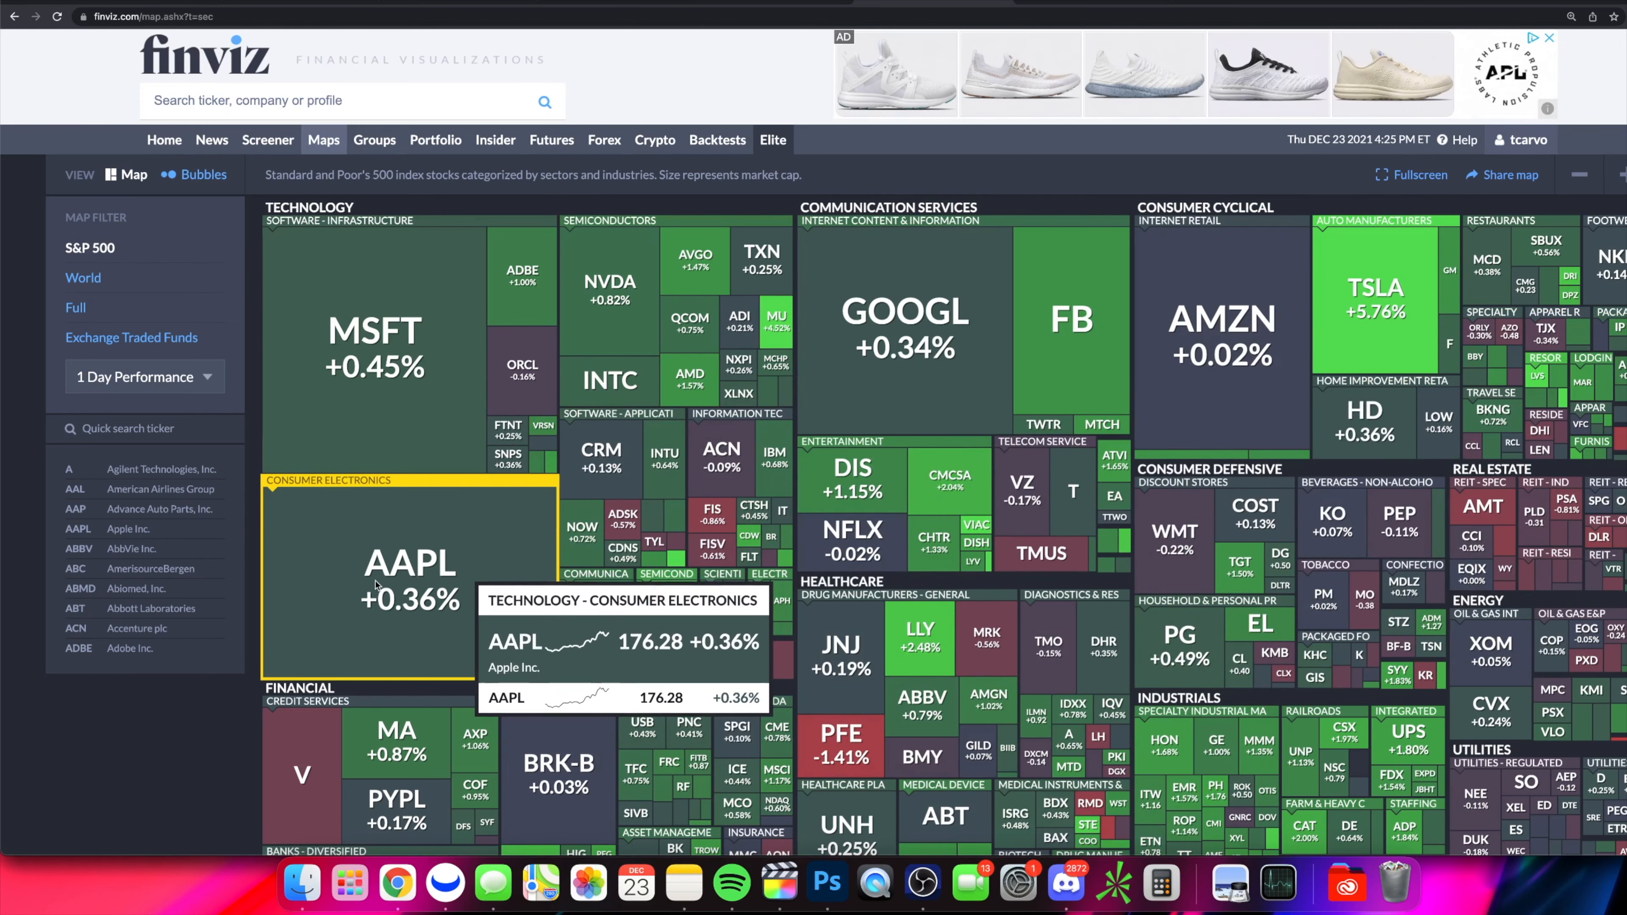
{"action": "mouse_move", "coordinate": [1368, 249]}
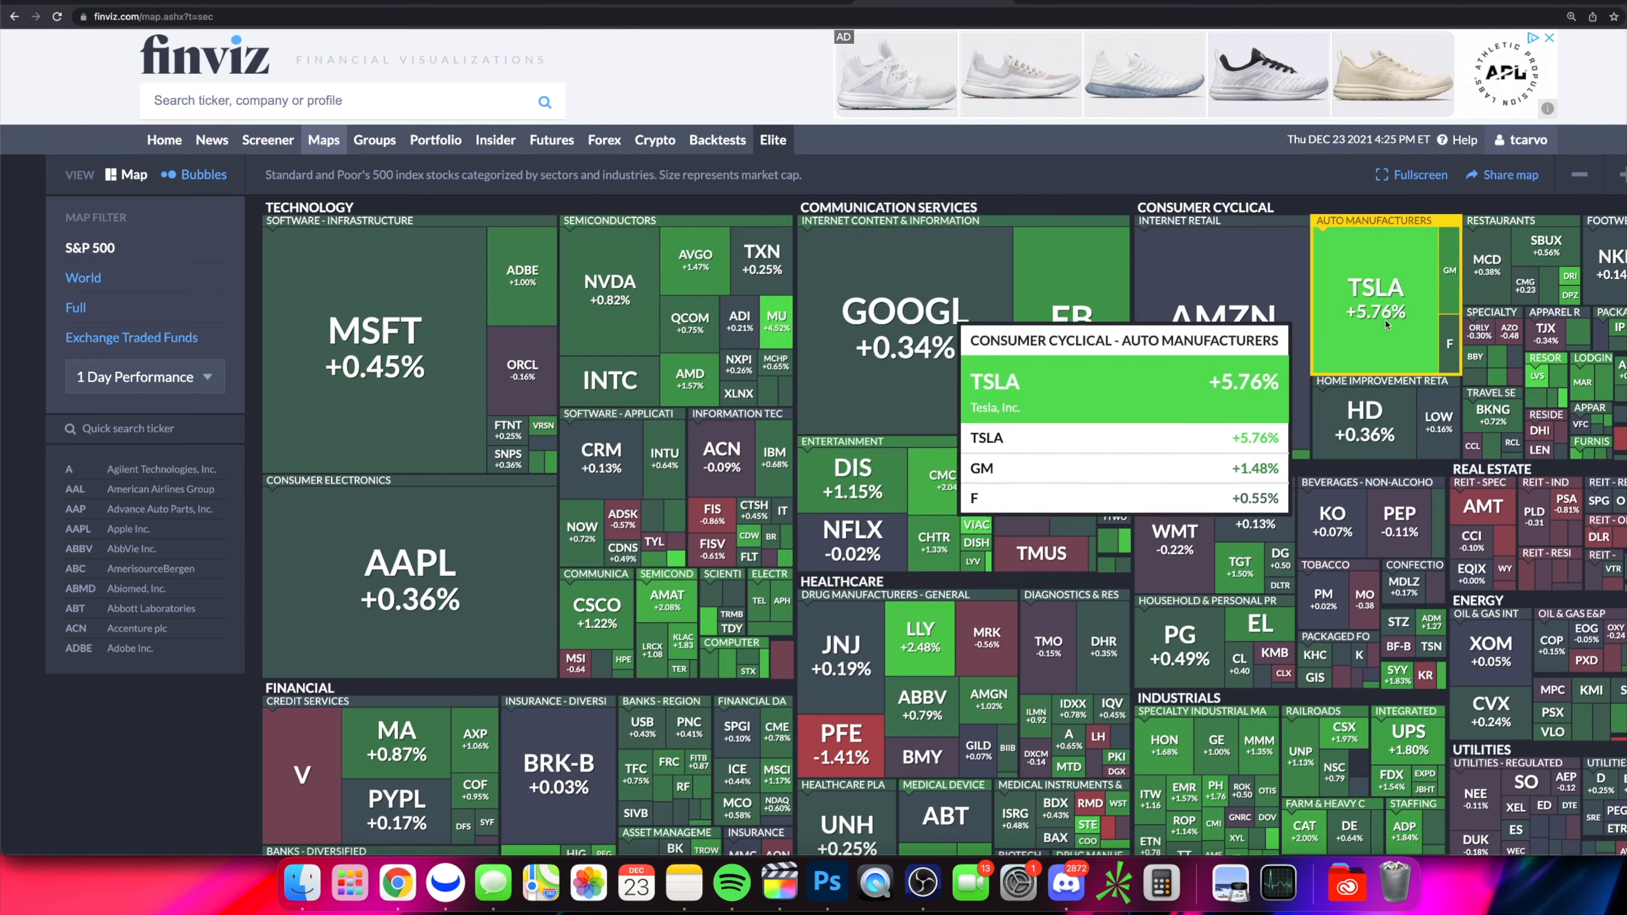
{"action": "mouse_move", "coordinate": [1221, 320]}
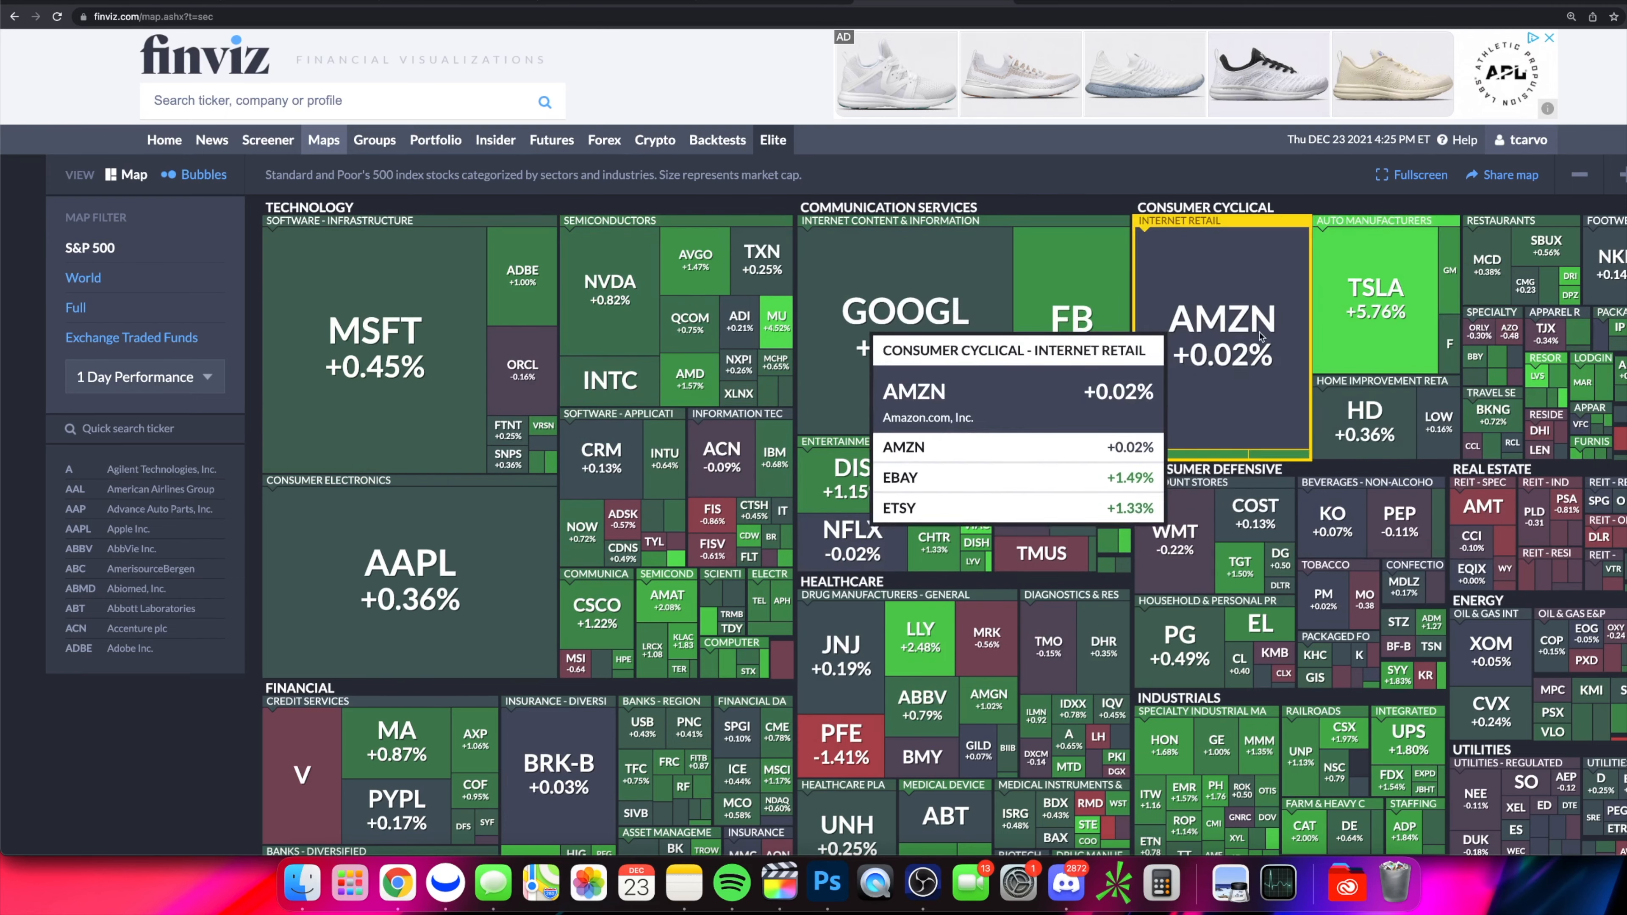
- Open Tesla's quote page from the TSLA map tile and glance at its income statement
{"action": "left_click", "coordinate": [1376, 289]}
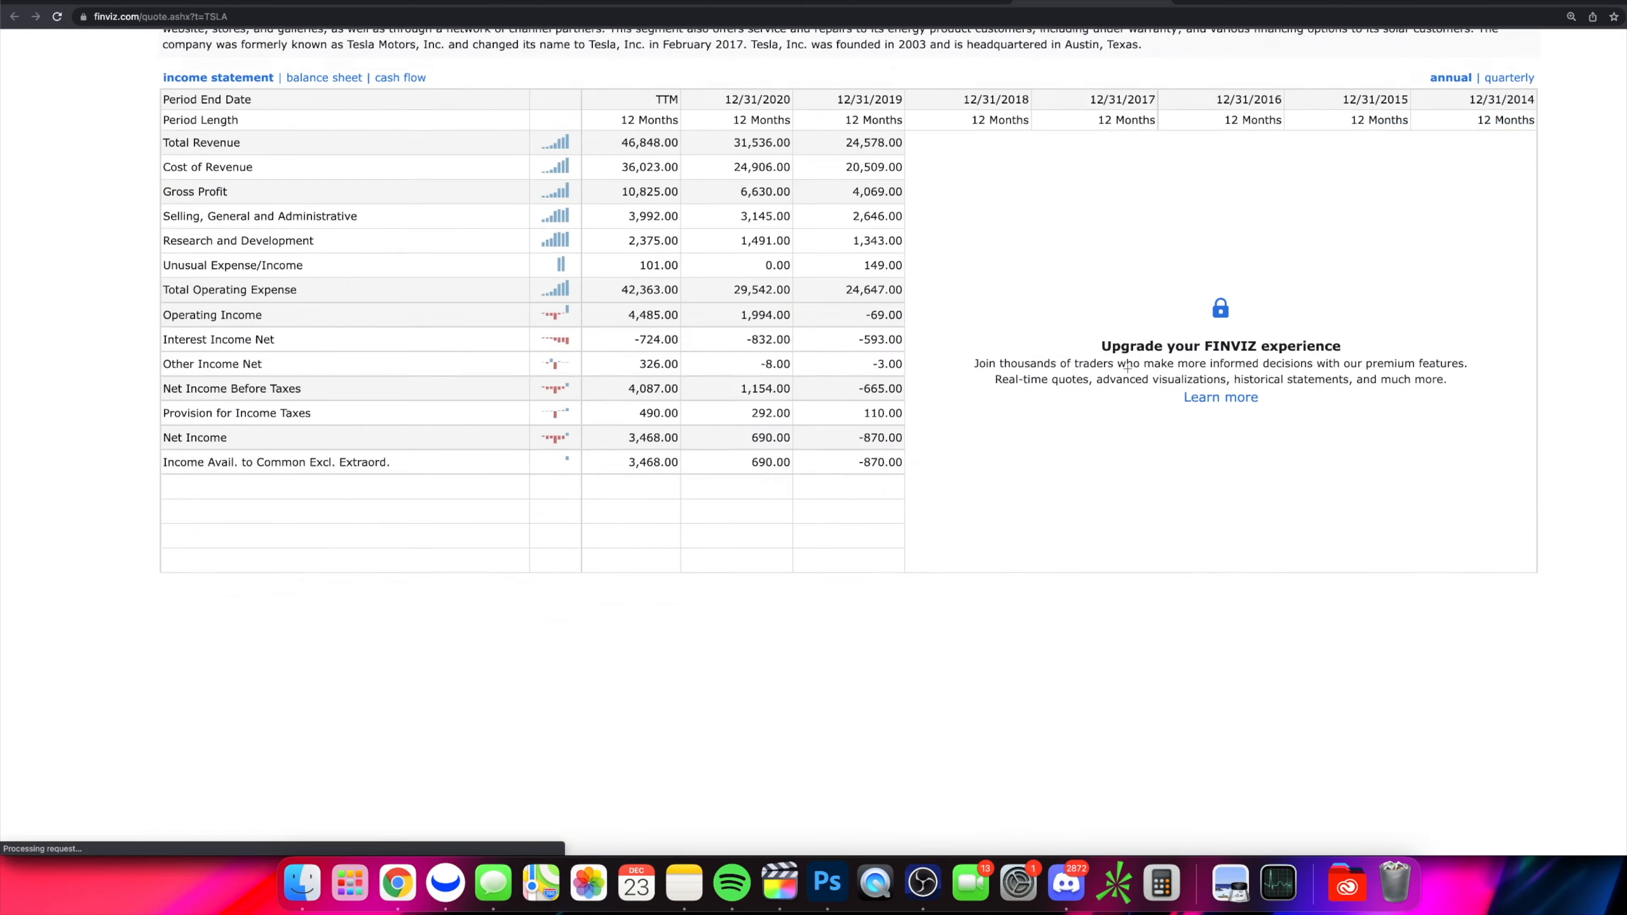
{"action": "scroll", "scroll_direction": "down", "scroll_amount": 3}
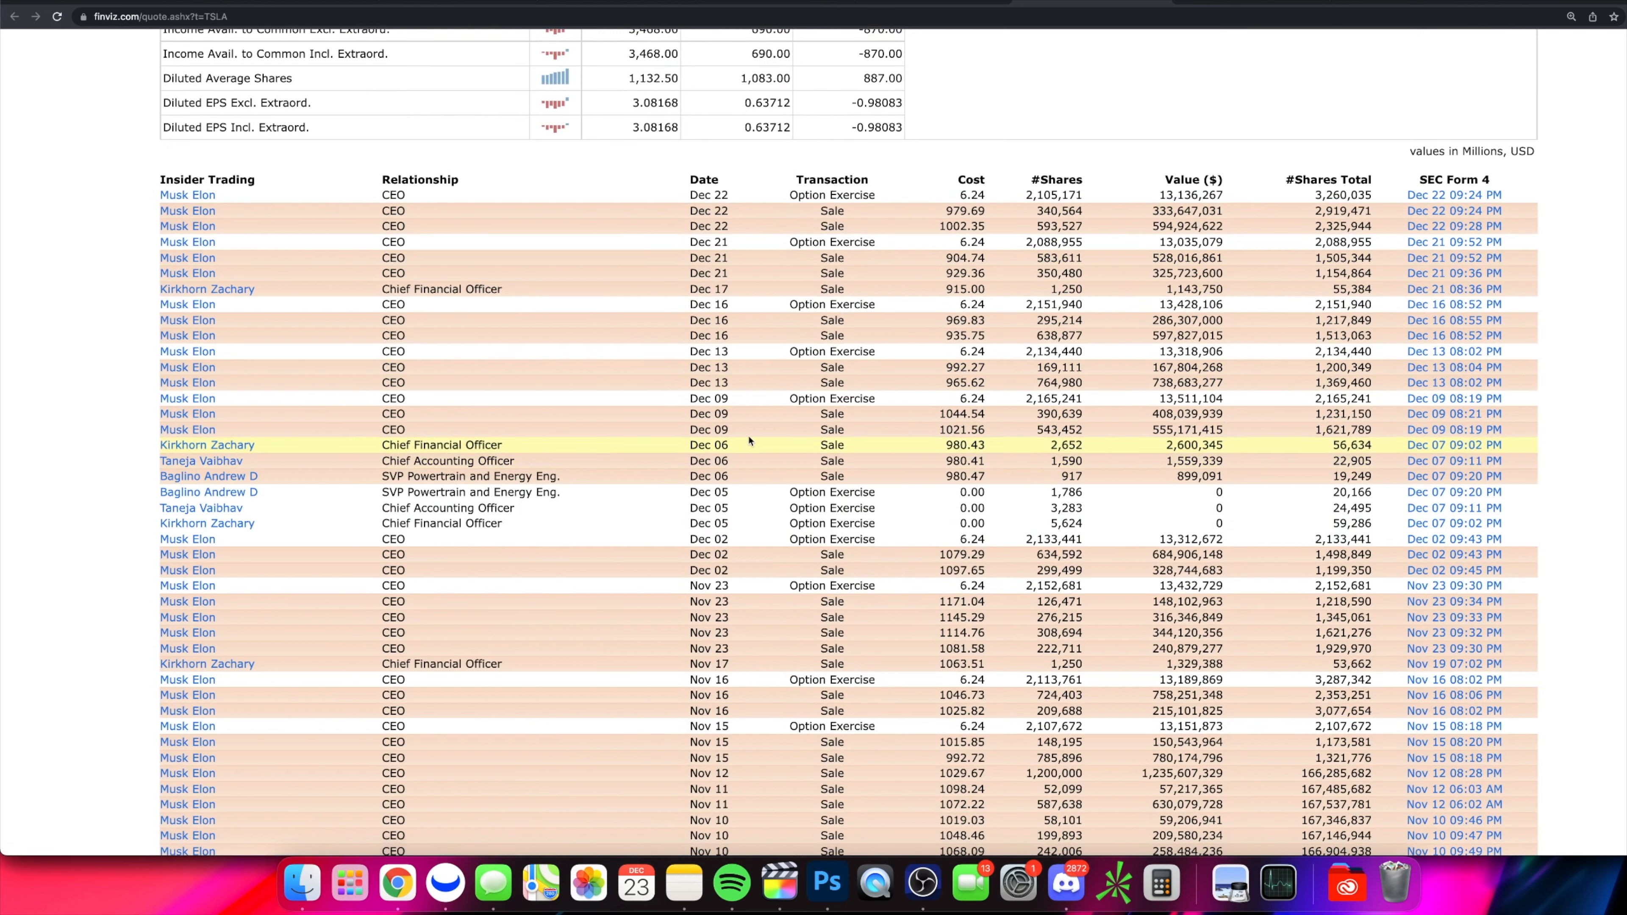
{"action": "scroll", "scroll_direction": "down", "scroll_amount": 3}
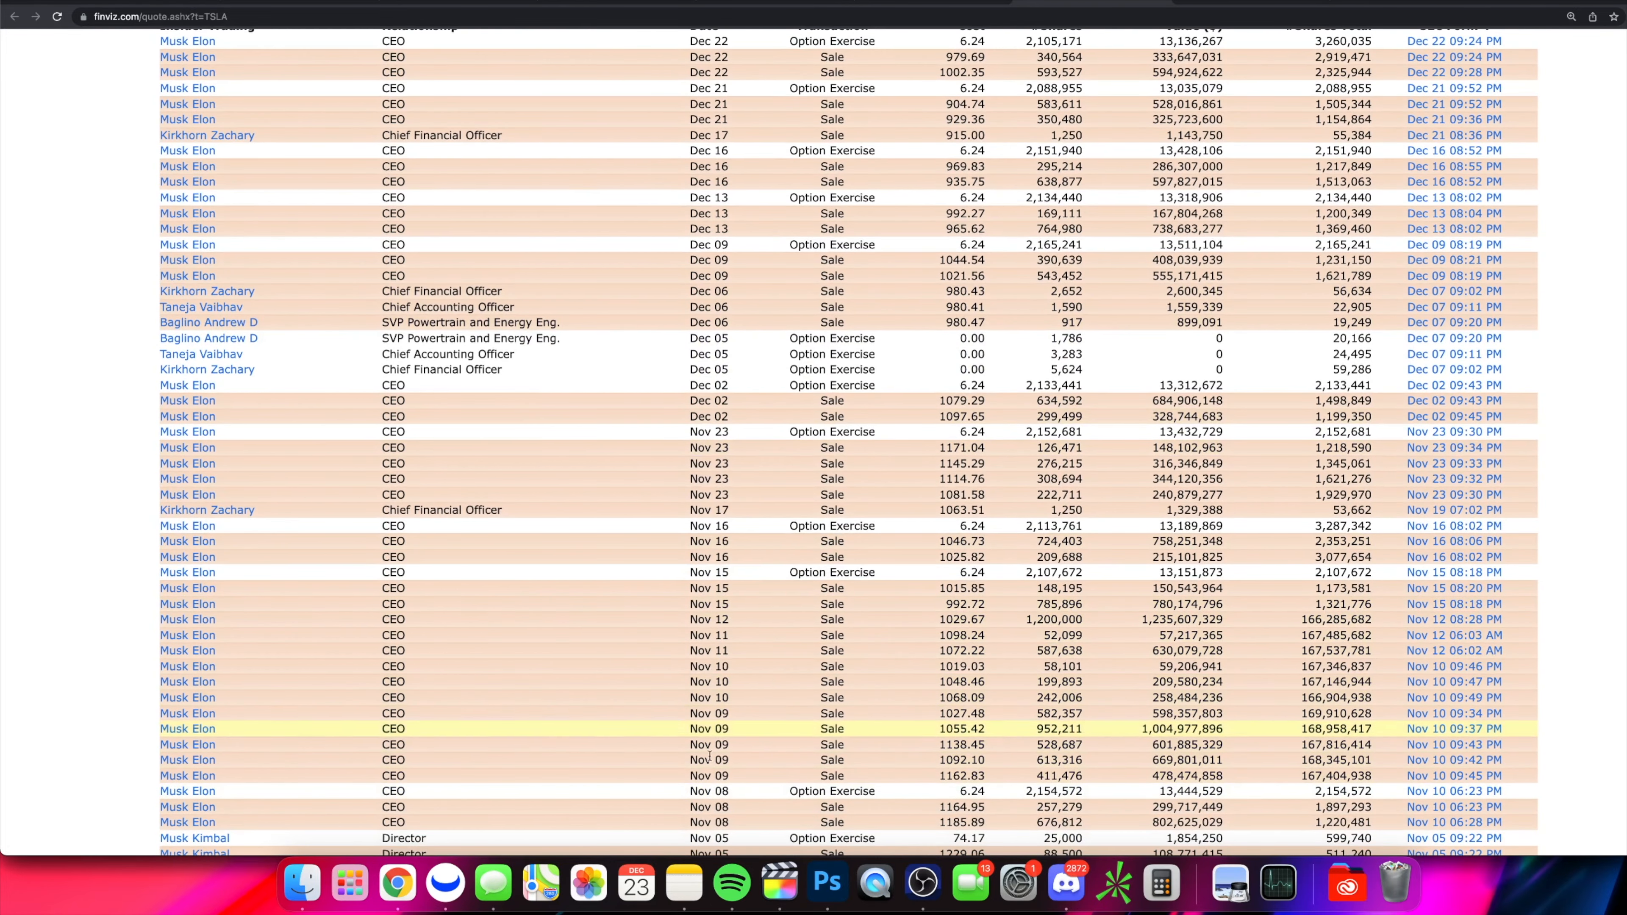
{"action": "scroll", "scroll_direction": "up", "scroll_amount": 3}
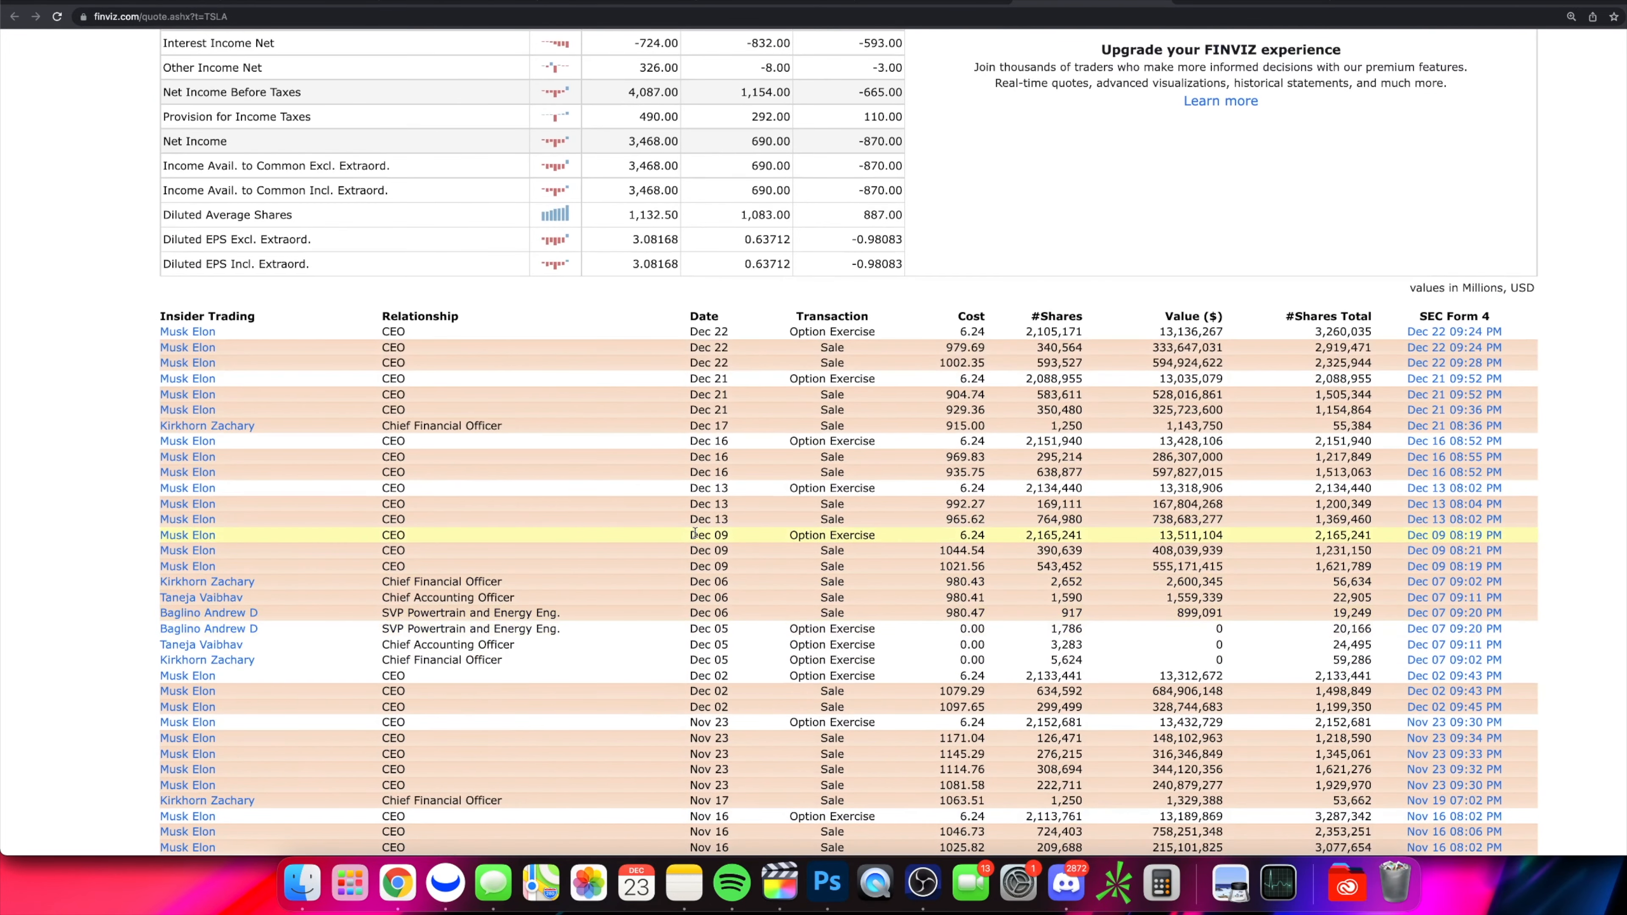
{"action": "mouse_move", "coordinate": [745, 441]}
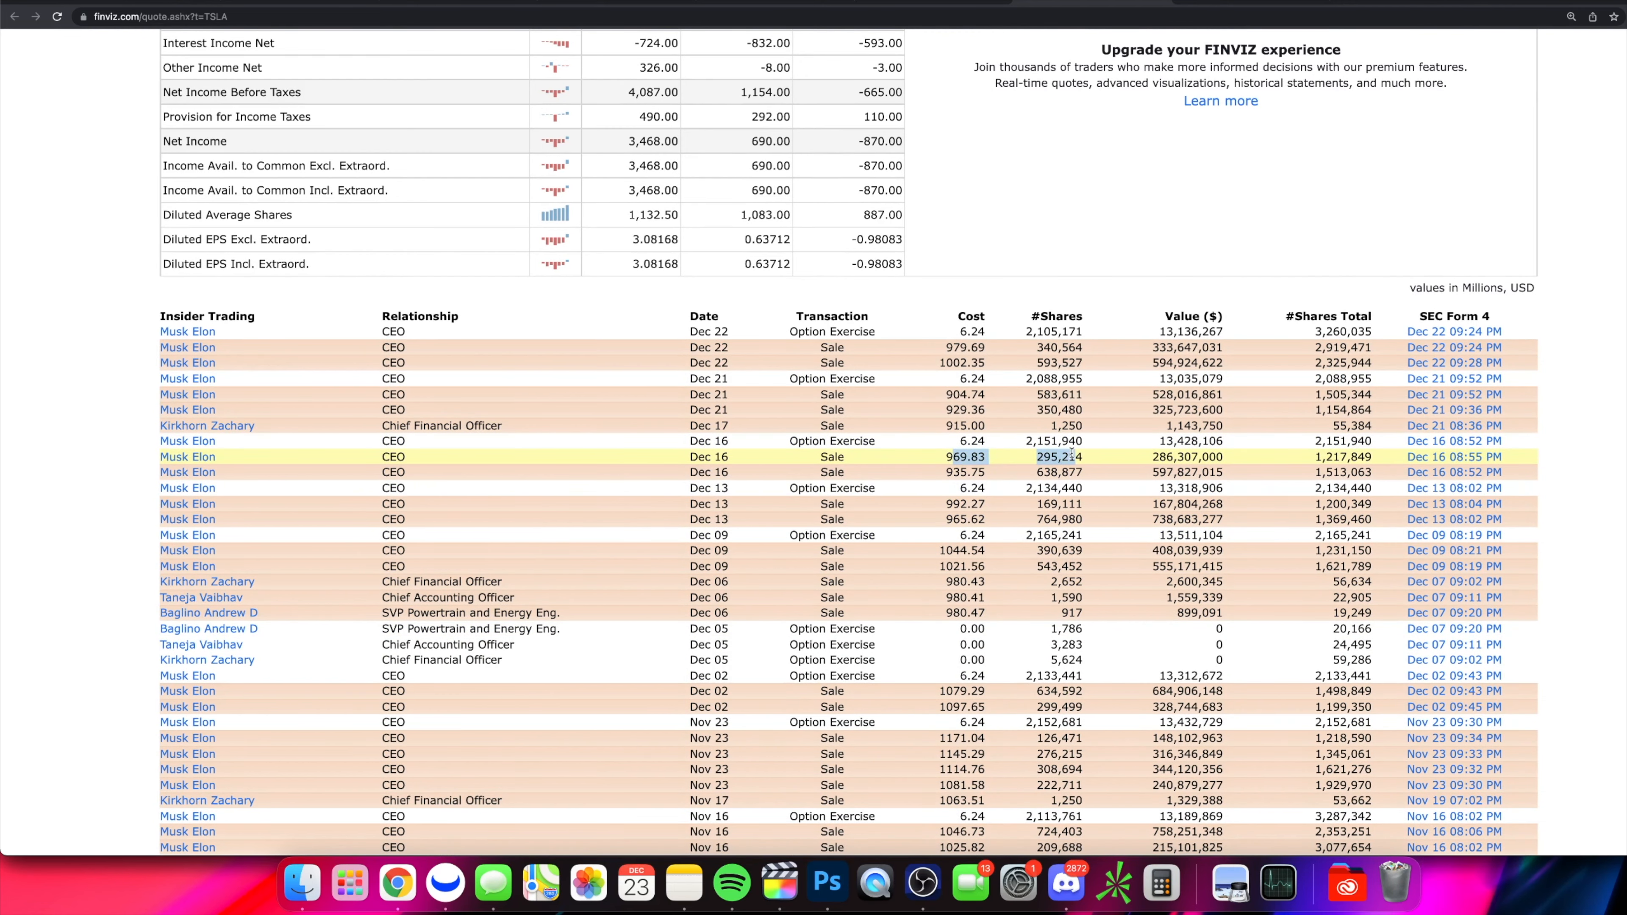
- Scroll down through the income statement to the insider trading table
{"action": "scroll", "scroll_direction": "down", "scroll_amount": 3}
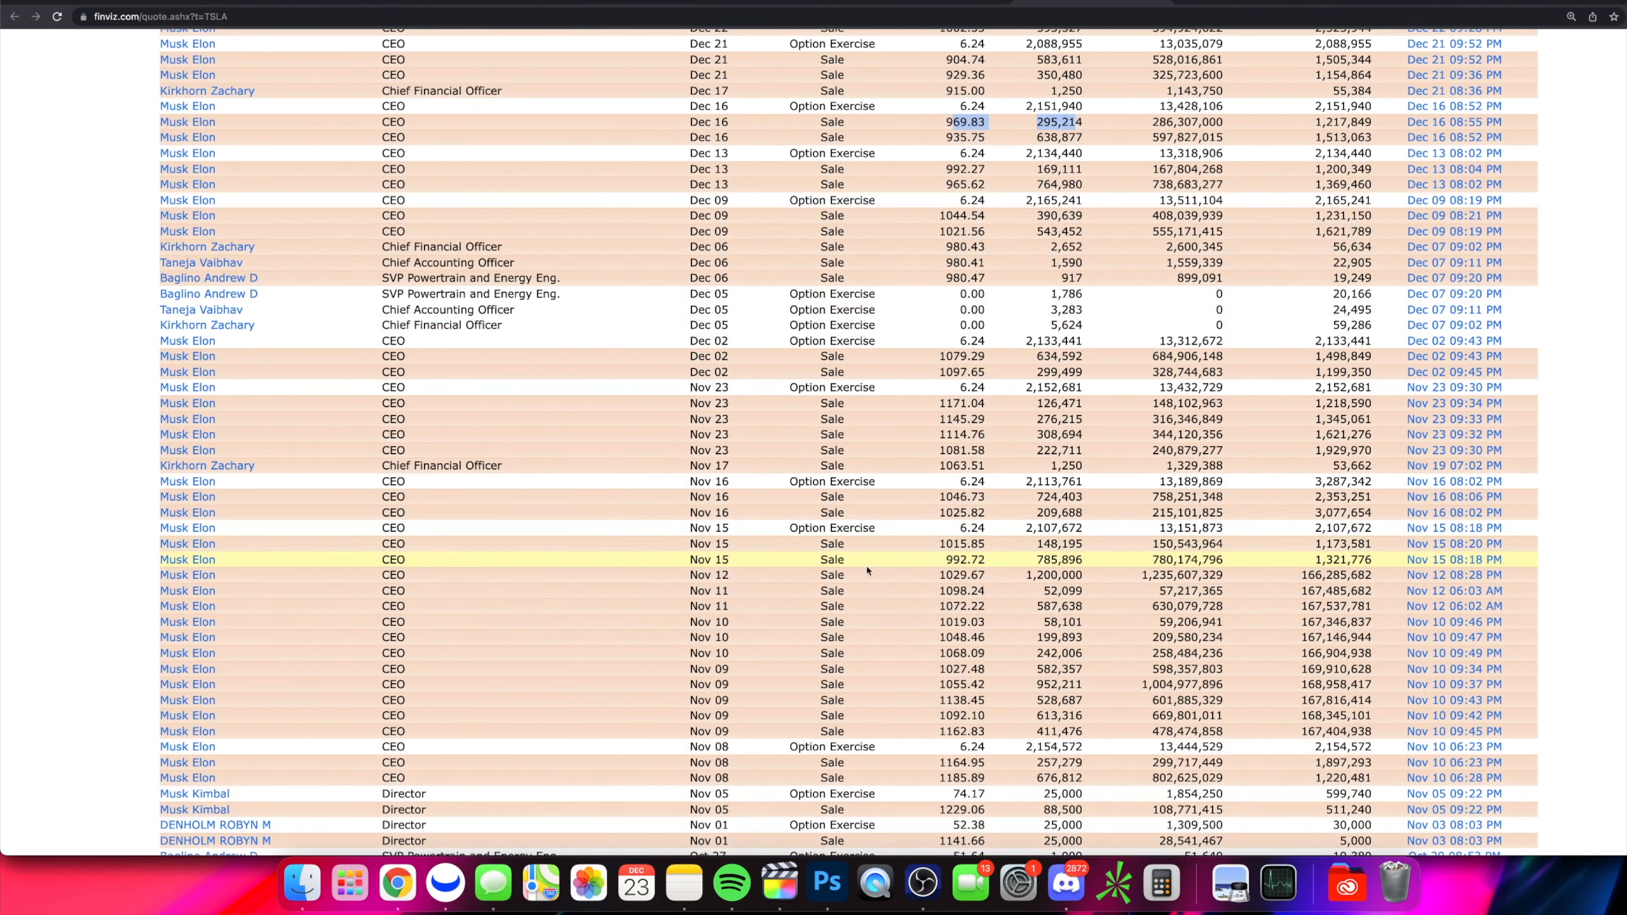
{"action": "mouse_move", "coordinate": [989, 706]}
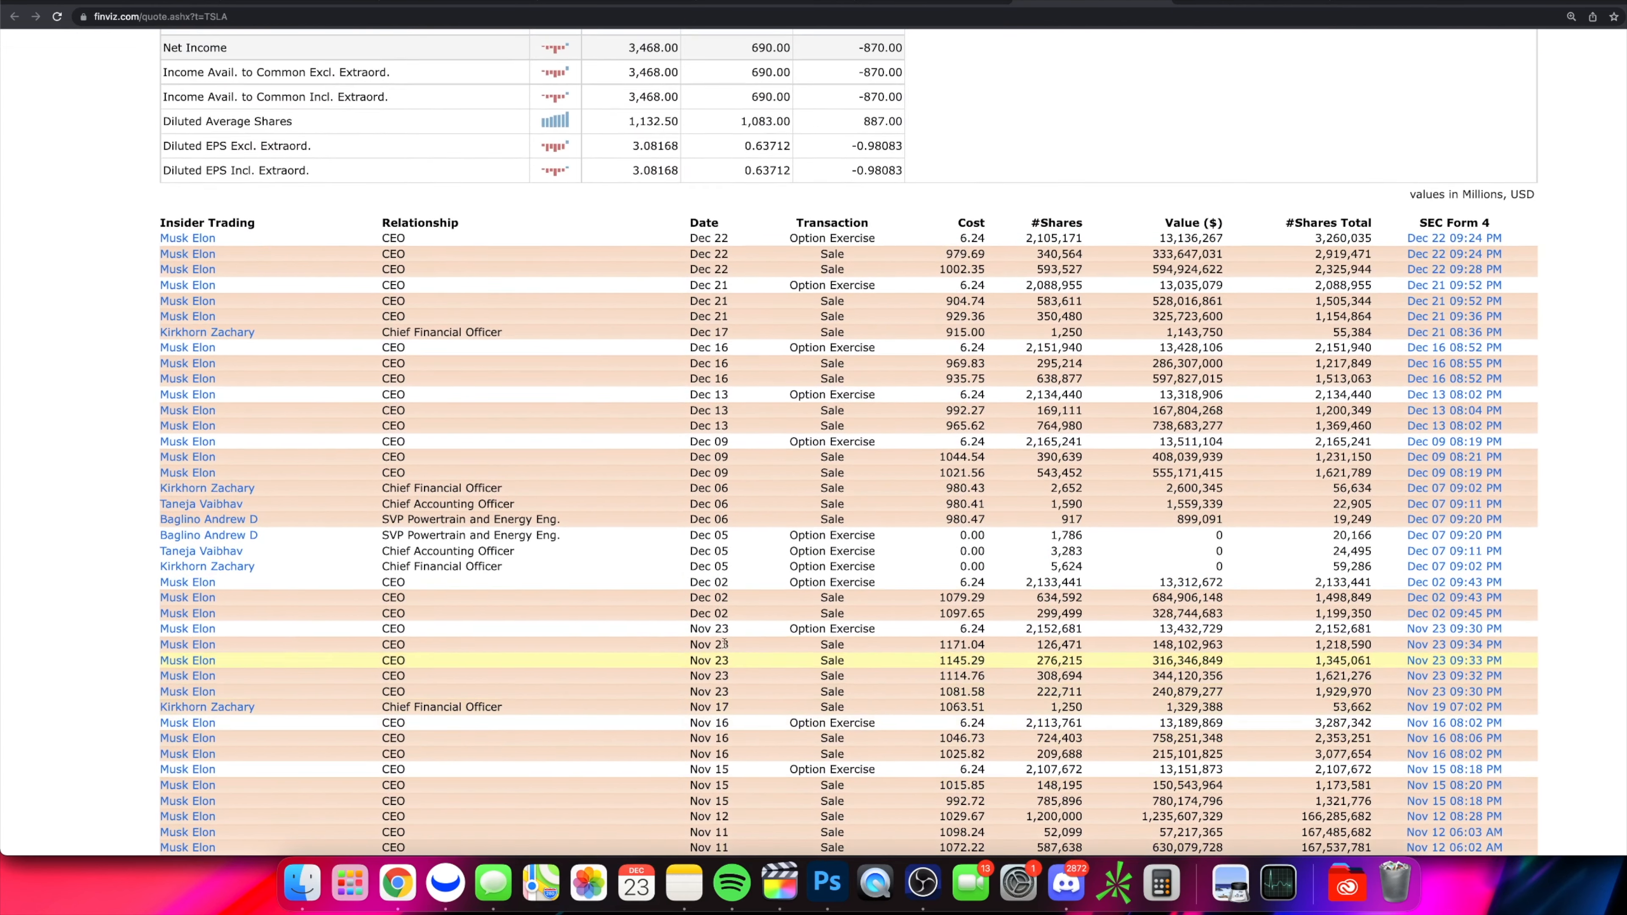
{"action": "scroll", "scroll_direction": "down", "scroll_amount": 3}
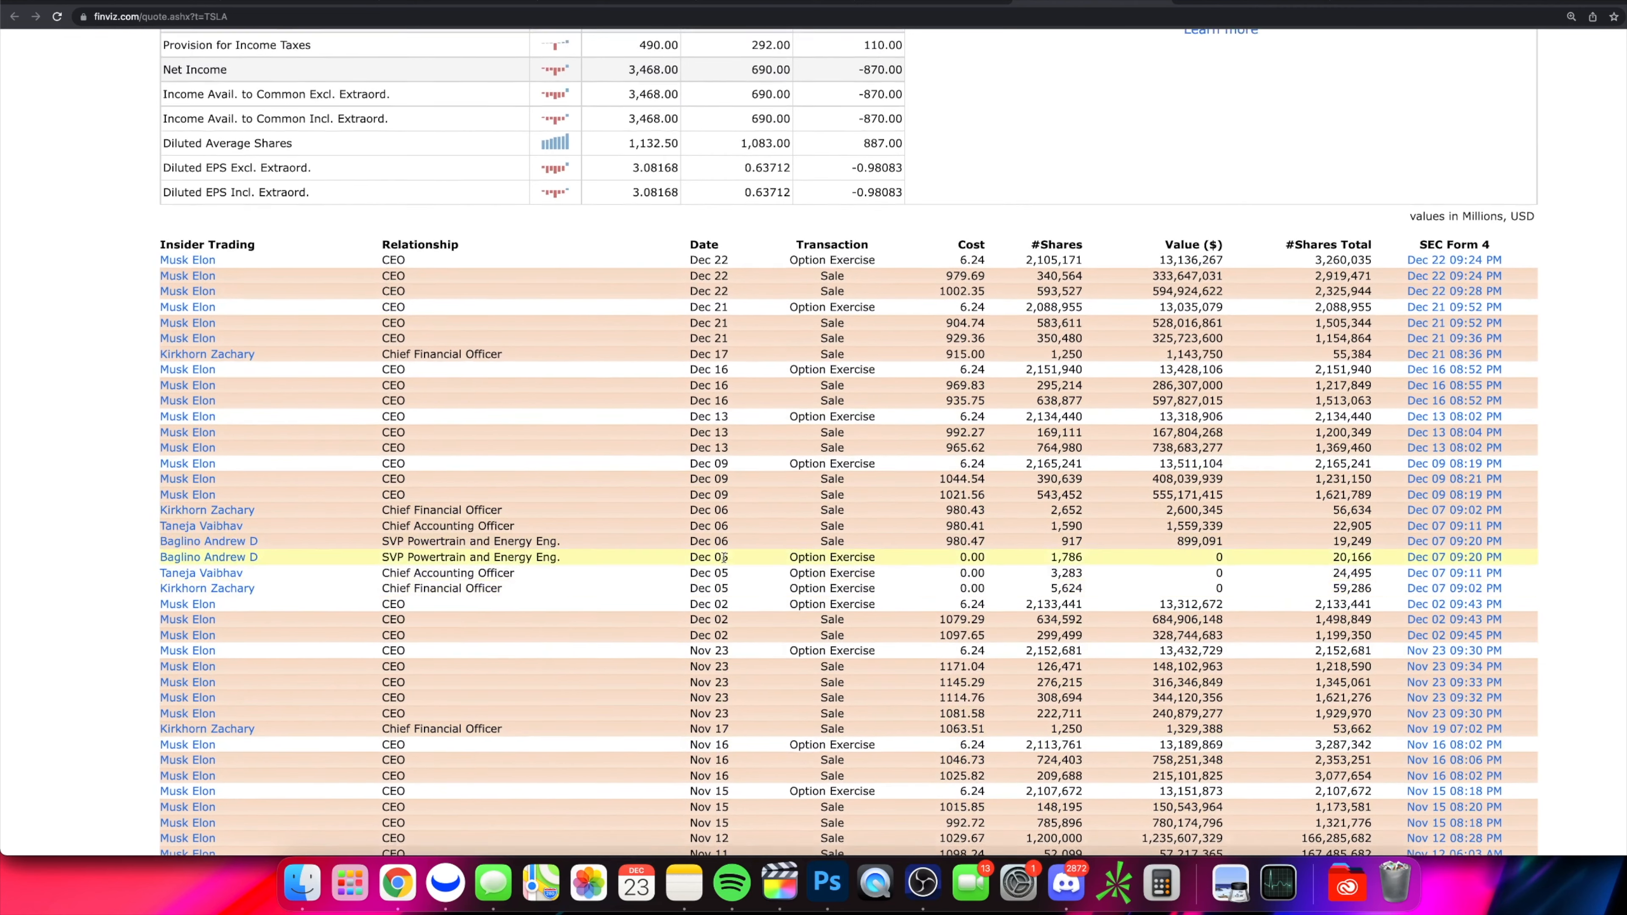
{"action": "scroll", "scroll_direction": "down", "scroll_amount": 3}
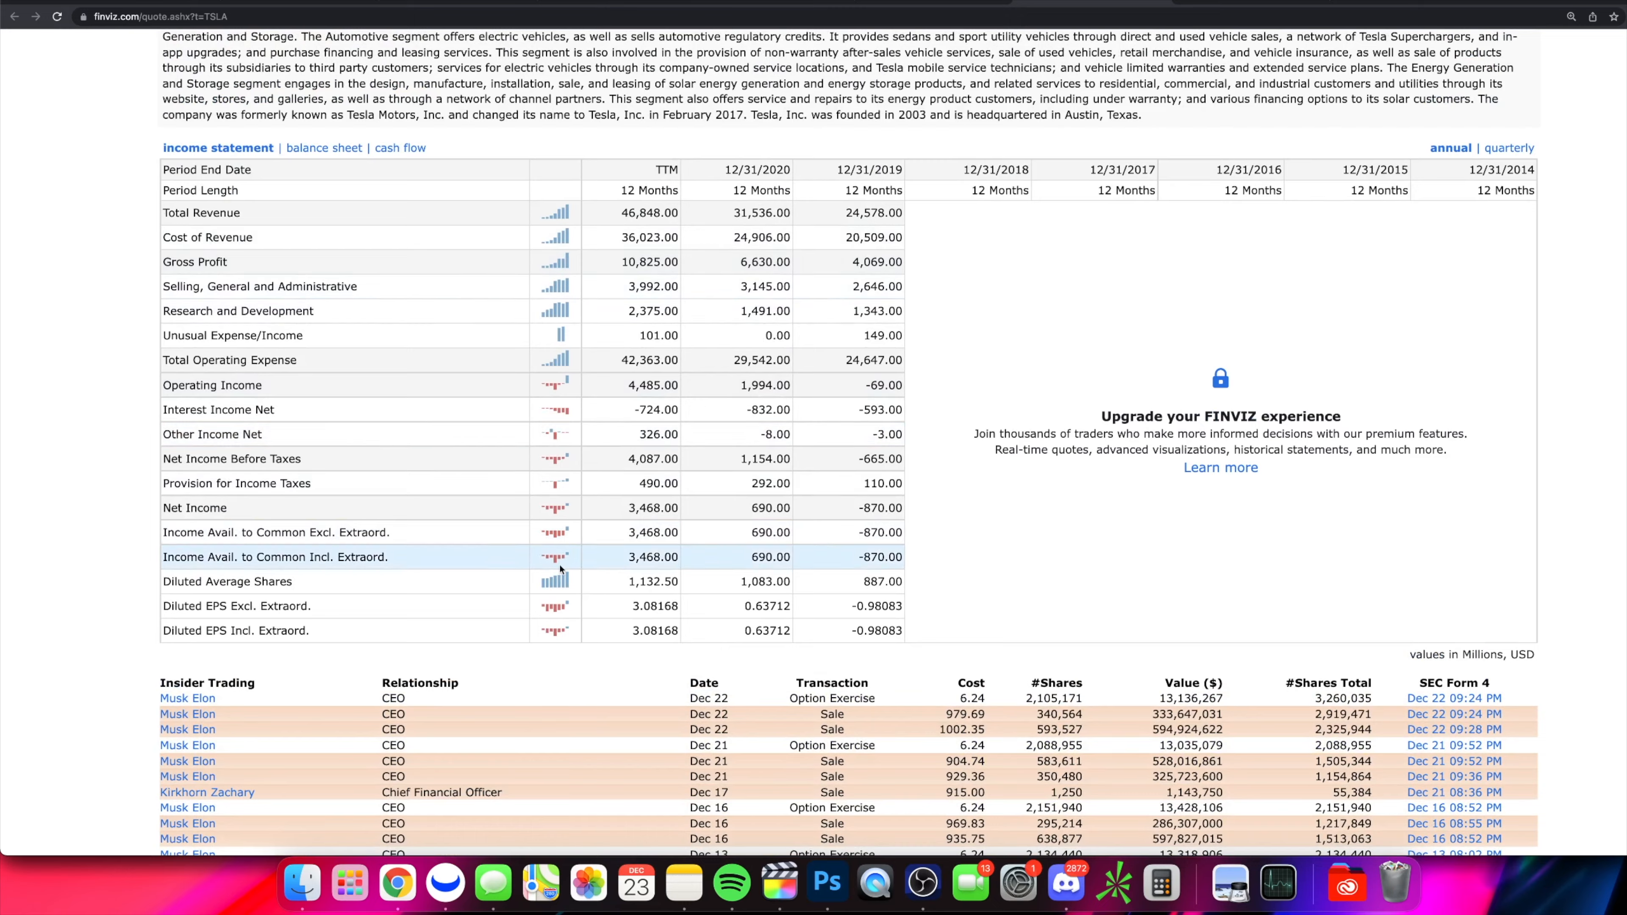
{"action": "scroll", "scroll_direction": "down", "scroll_amount": 3}
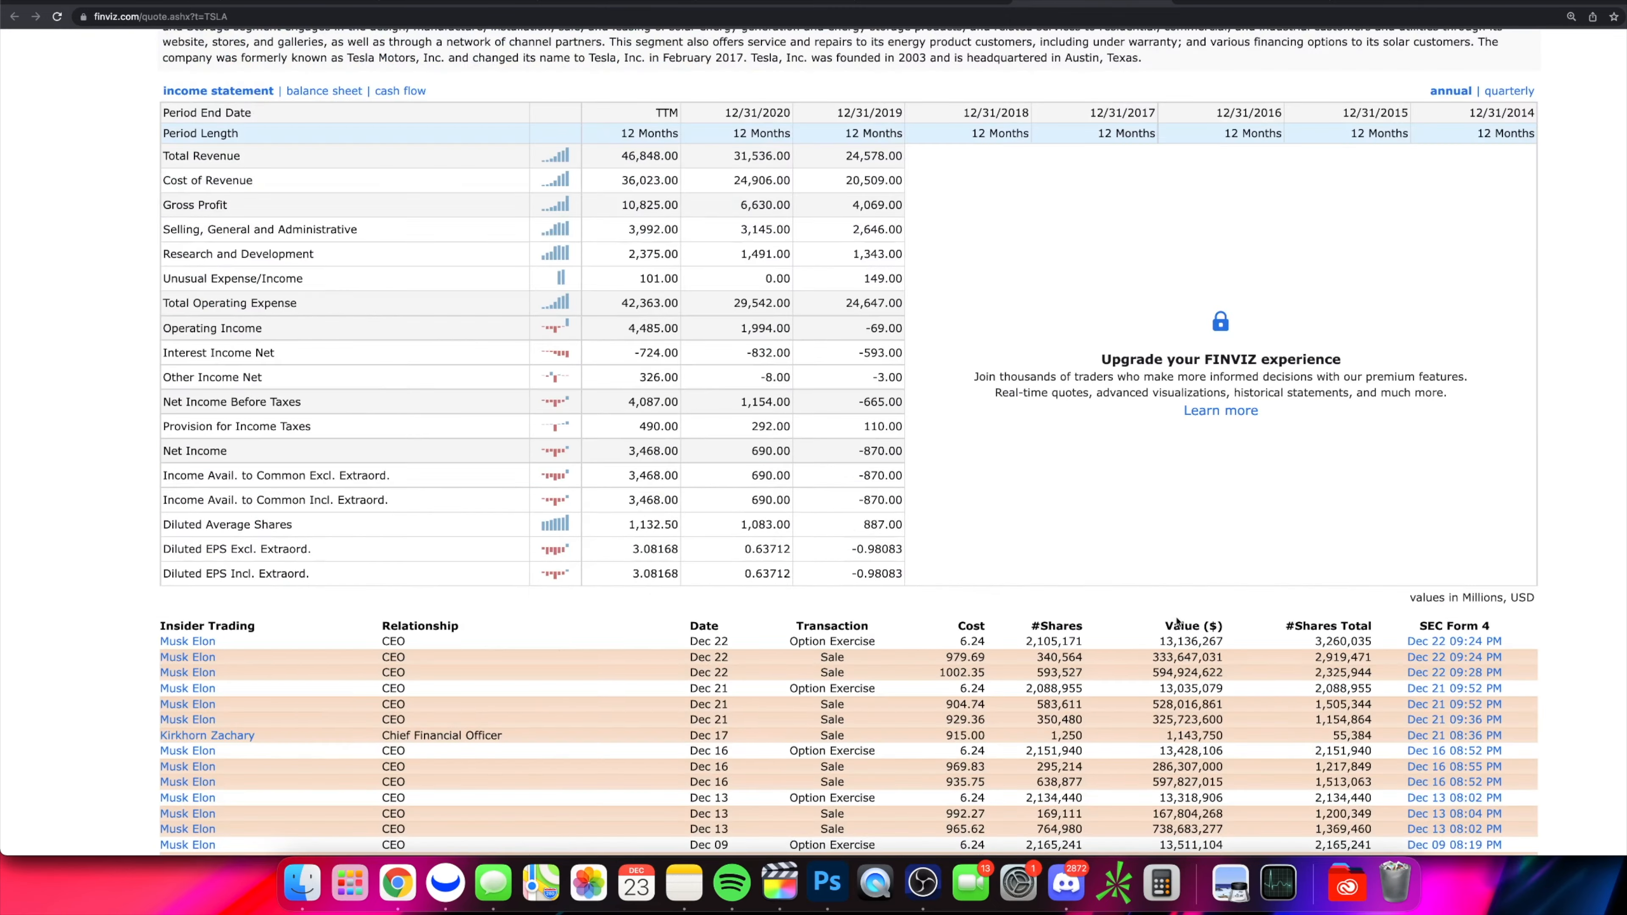
{"action": "scroll", "scroll_direction": "down", "scroll_amount": 3}
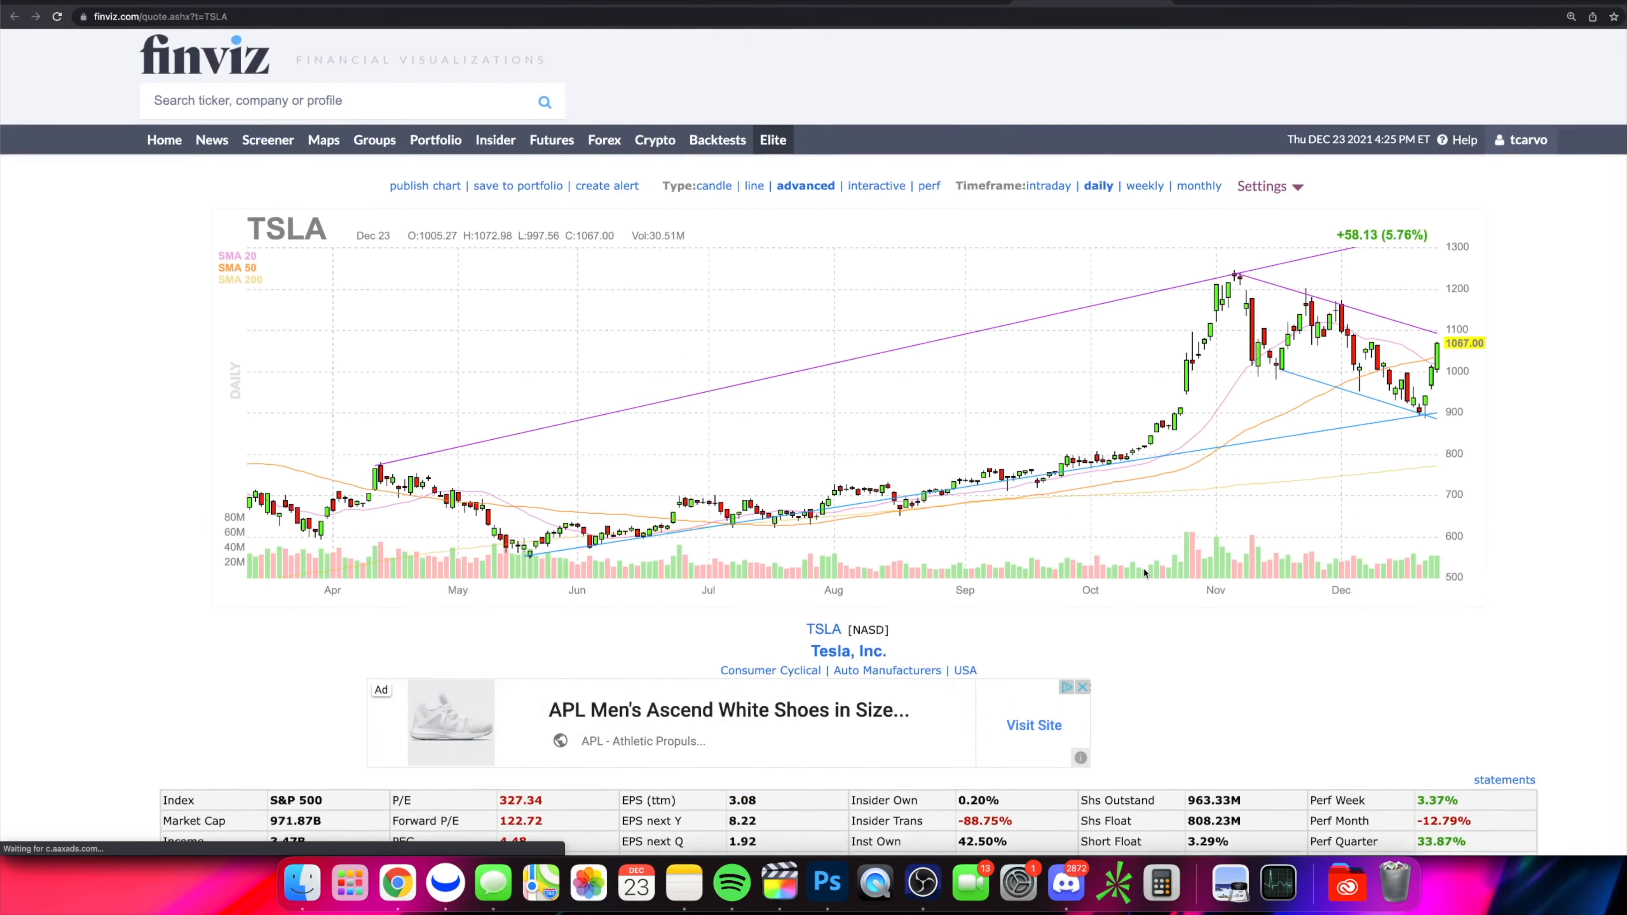
{"action": "mouse_move", "coordinate": [859, 467]}
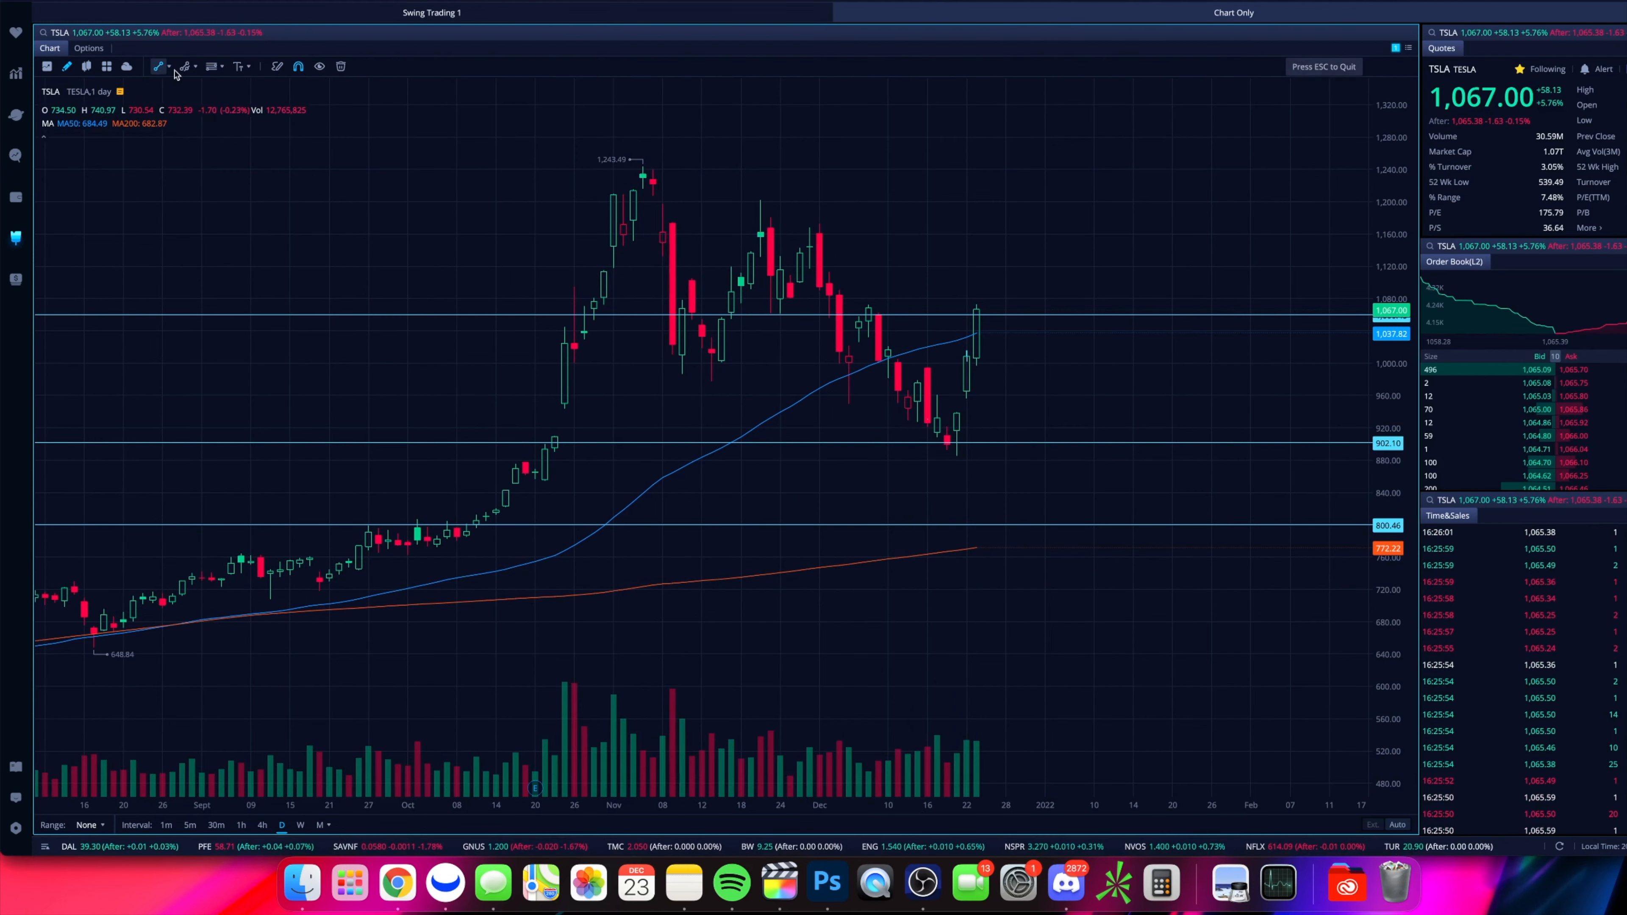
{"action": "mouse_move", "coordinate": [819, 223]}
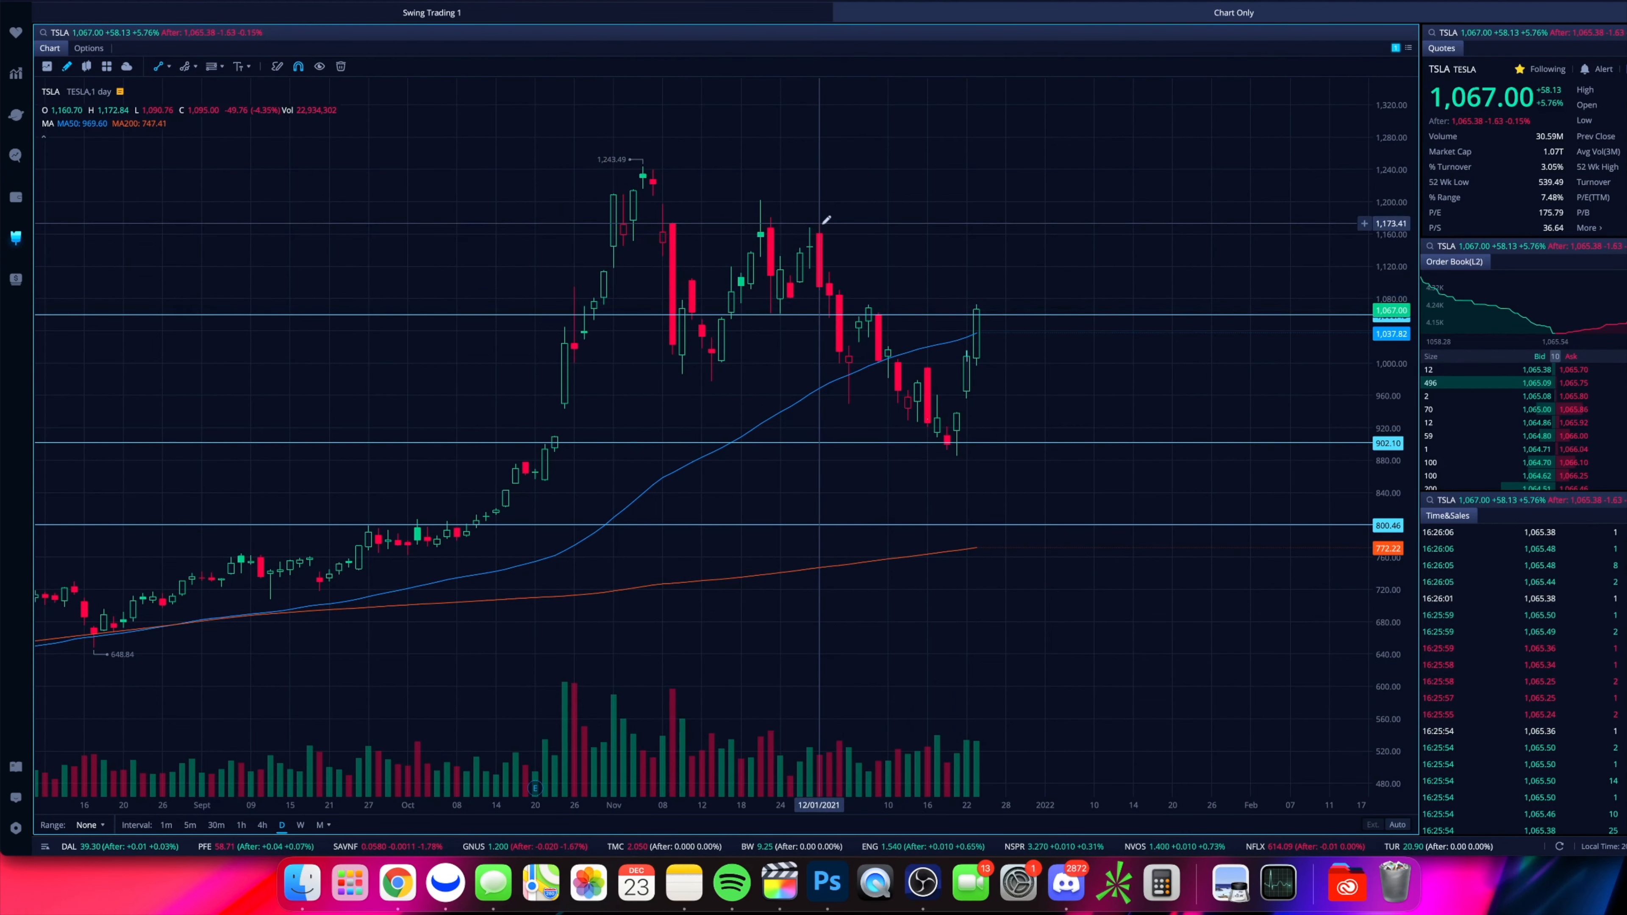
- Draw a downtrend line from the early-December high down past the recent lows
{"action": "left_click_drag", "start_coordinate": [820, 224], "coordinate": [997, 454]}
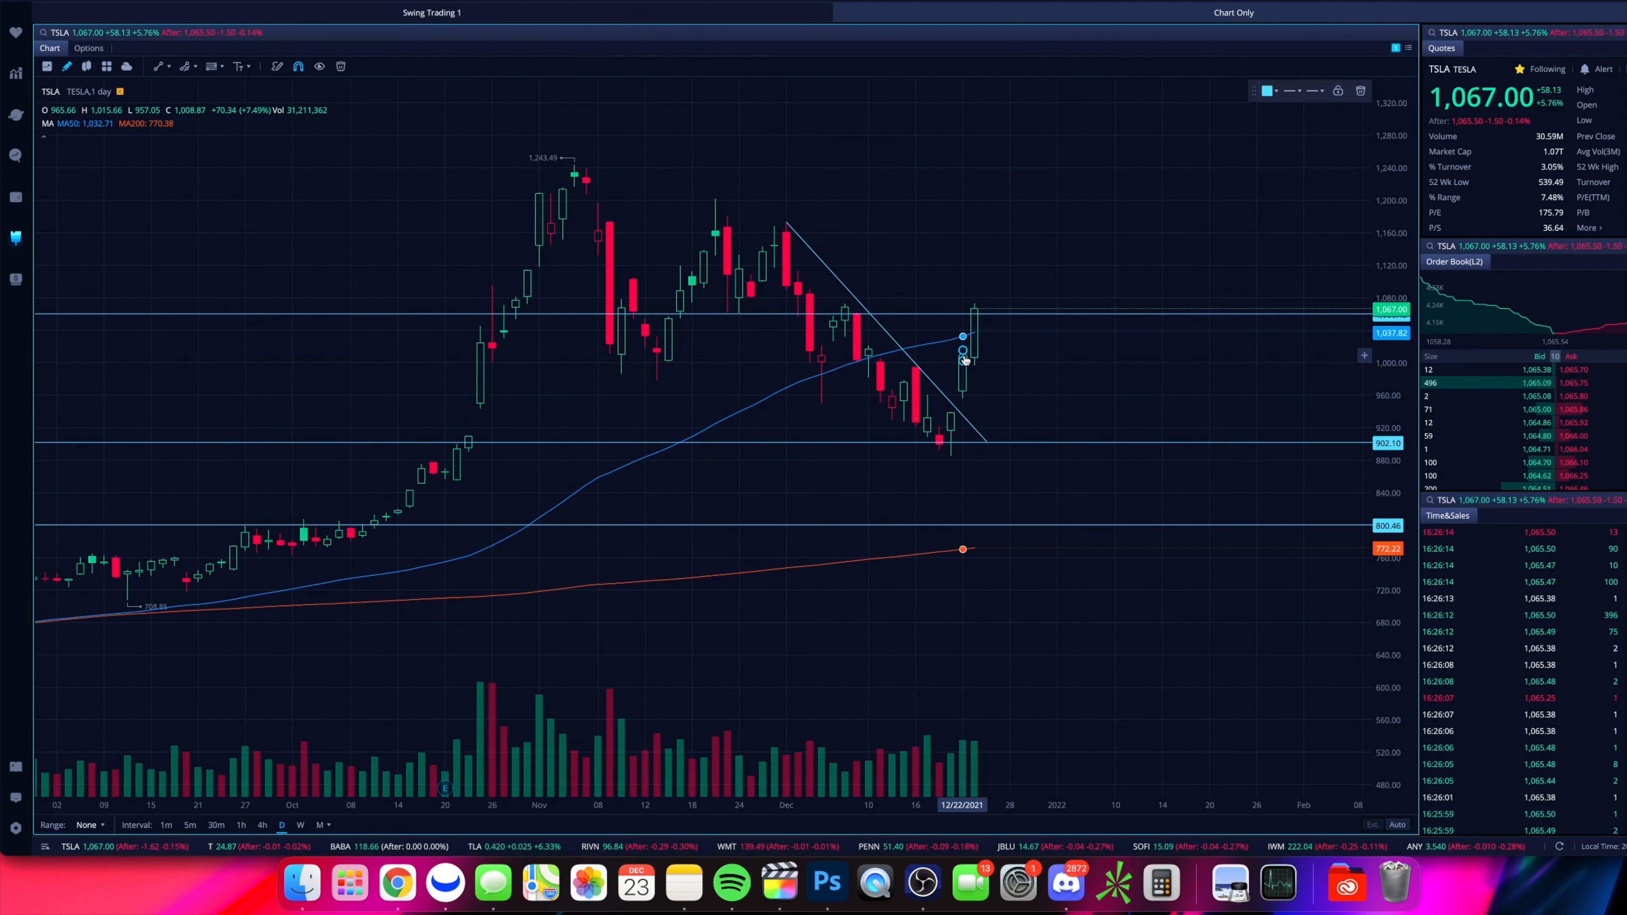
{"action": "mouse_move", "coordinate": [955, 455]}
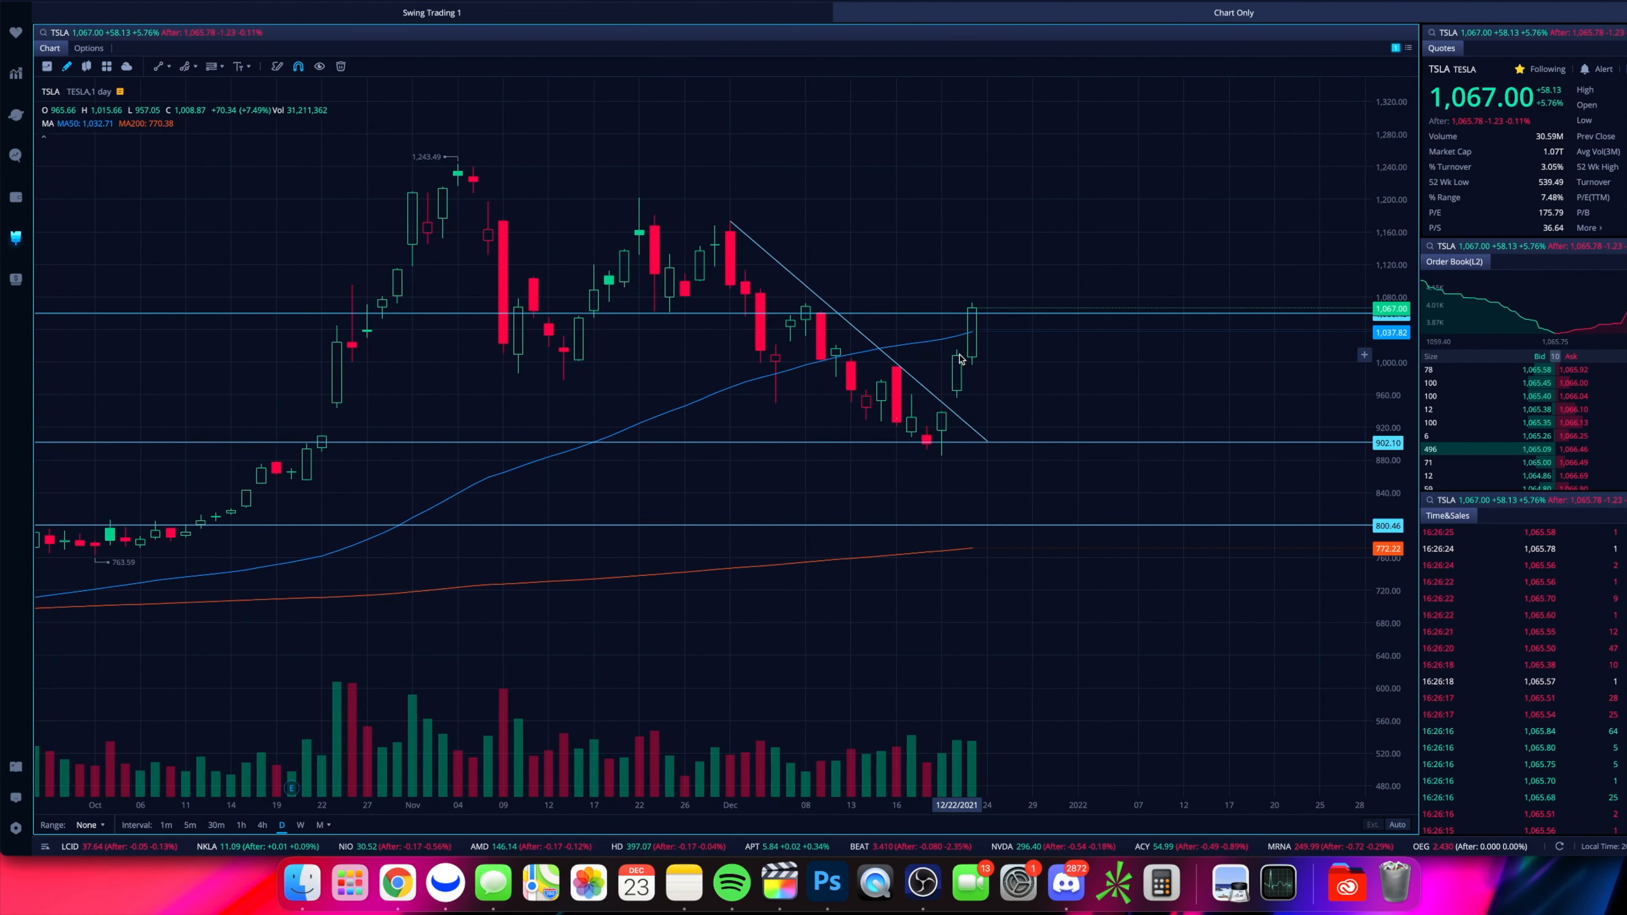
{"action": "mouse_move", "coordinate": [1025, 318]}
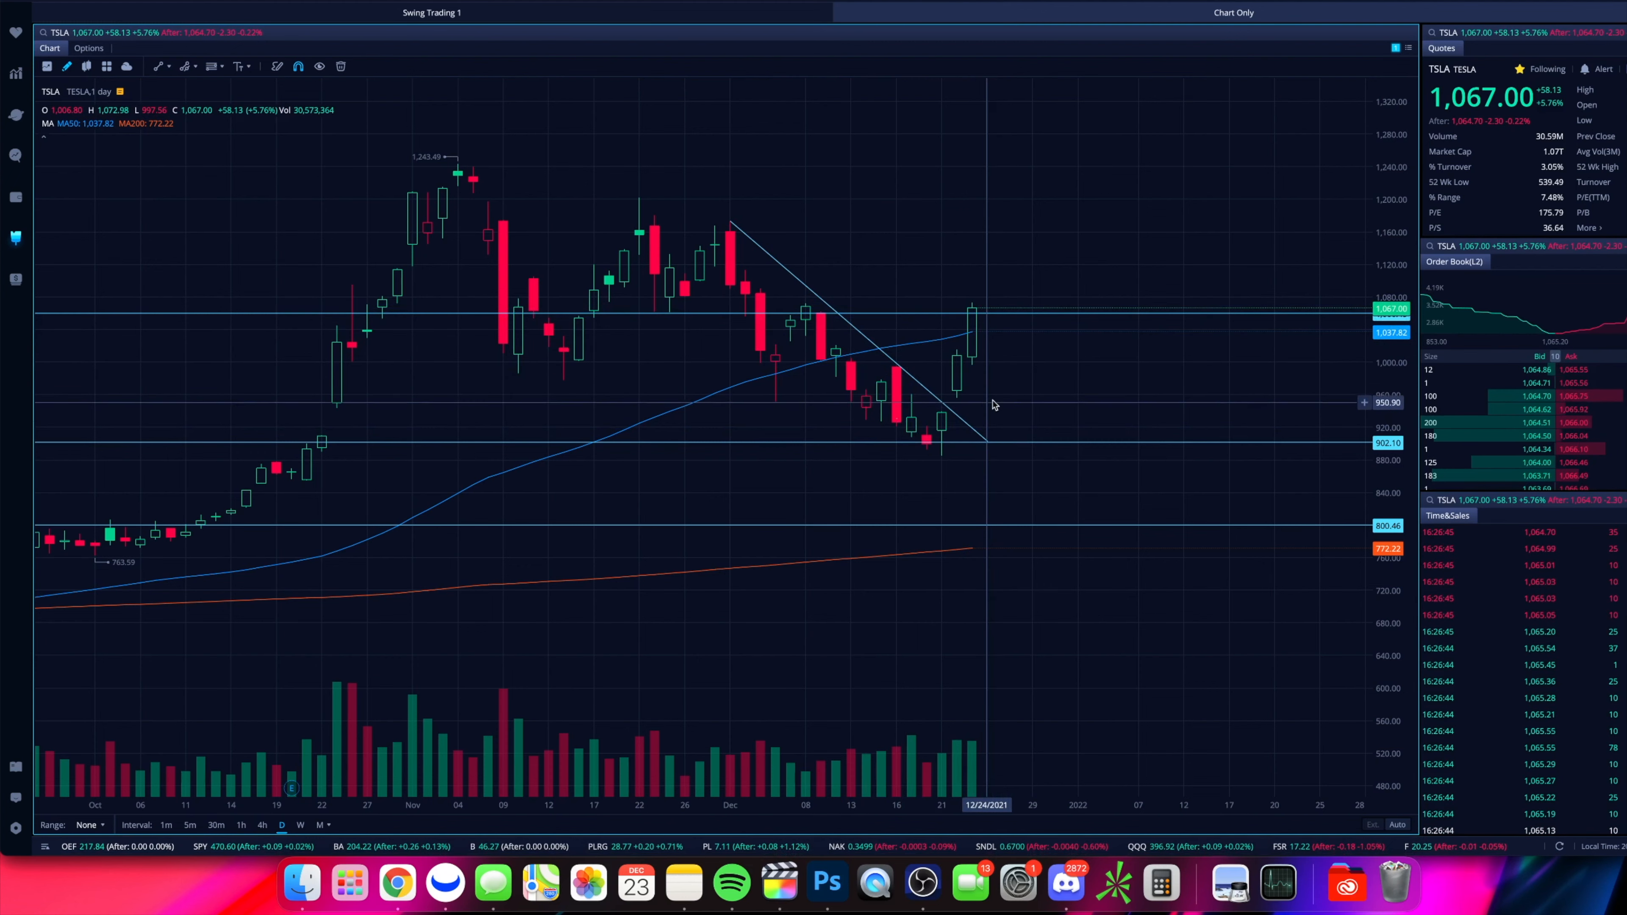
{"action": "mouse_move", "coordinate": [1074, 241]}
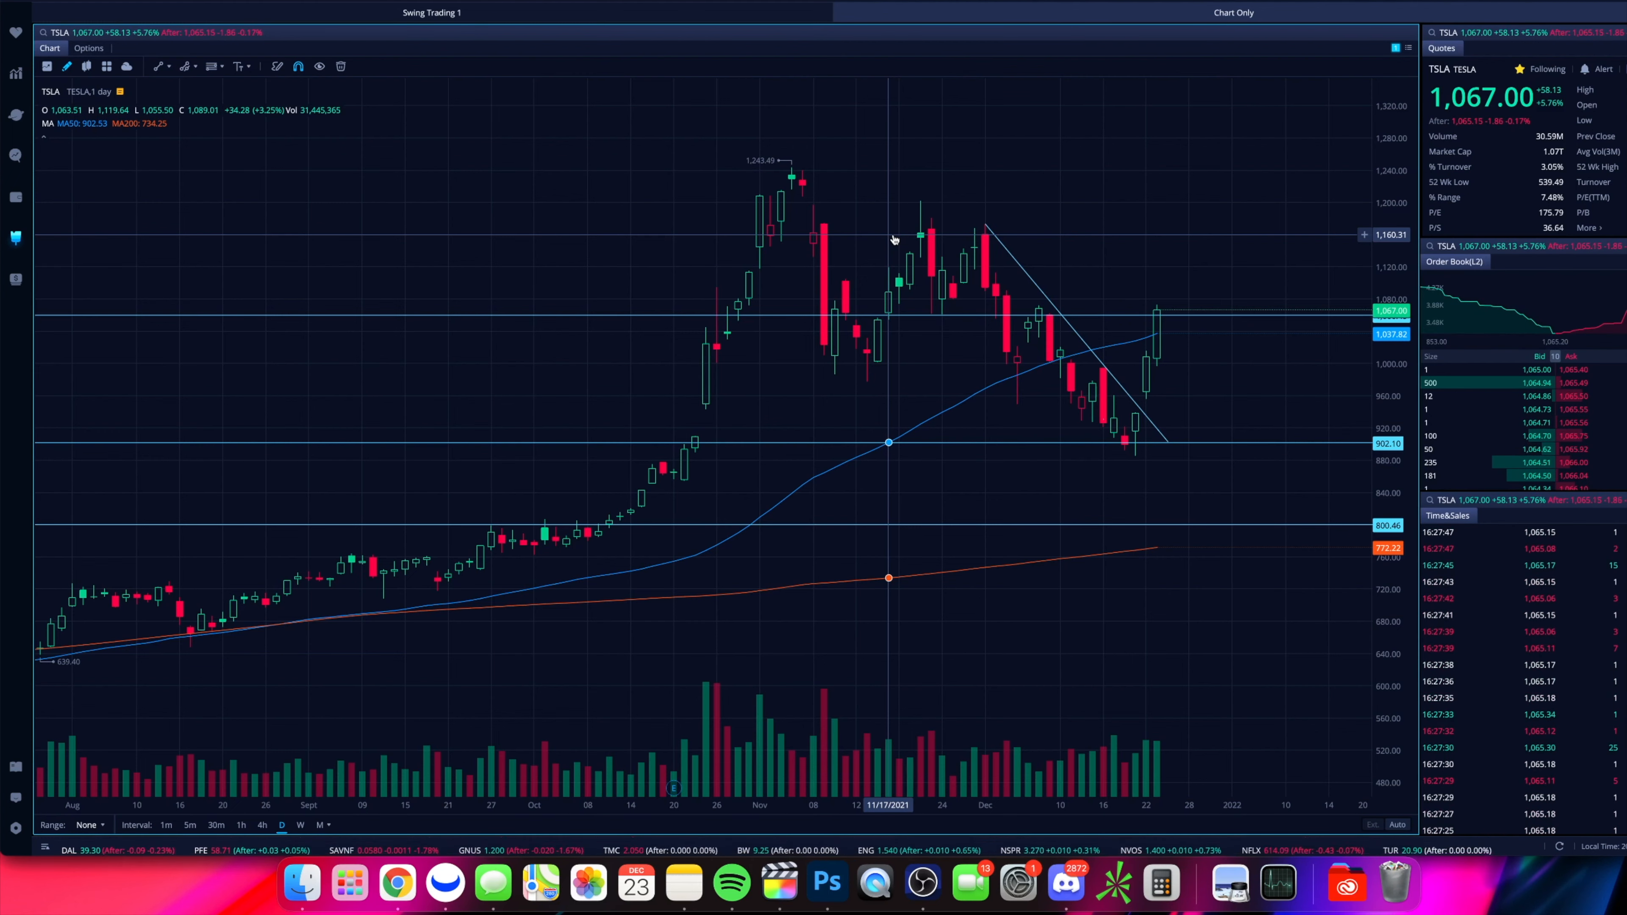
- Choose the Rectangle shape tool for marking the 910–945 gap-fill zone
{"action": "left_click", "coordinate": [221, 66]}
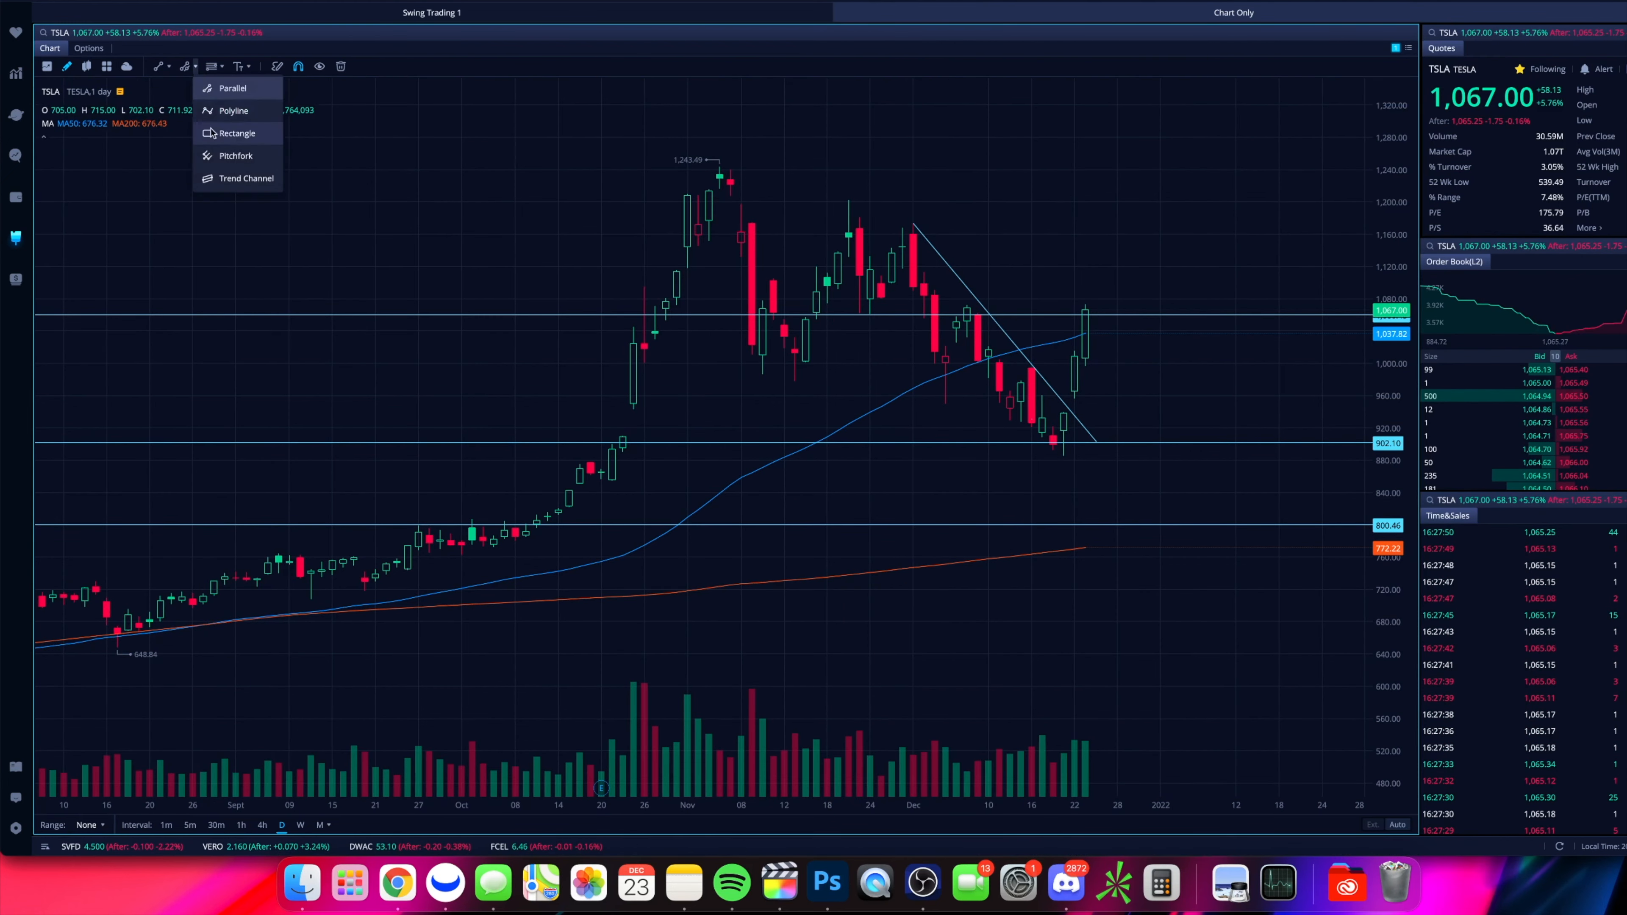
{"action": "left_click", "coordinate": [234, 111]}
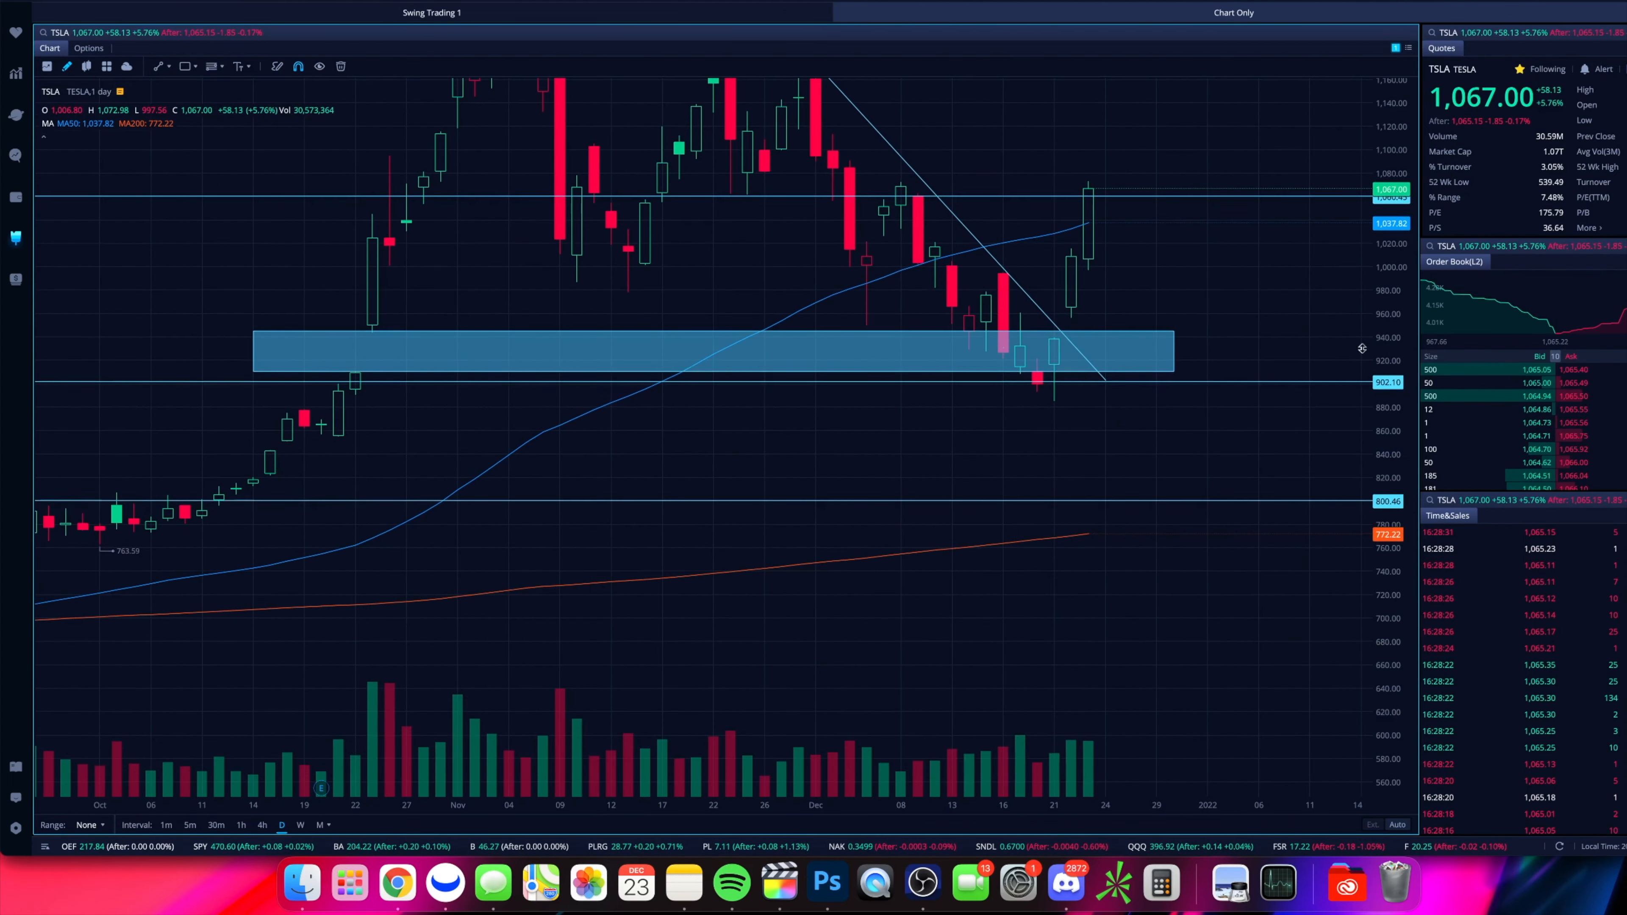
{"action": "mouse_move", "coordinate": [1053, 397]}
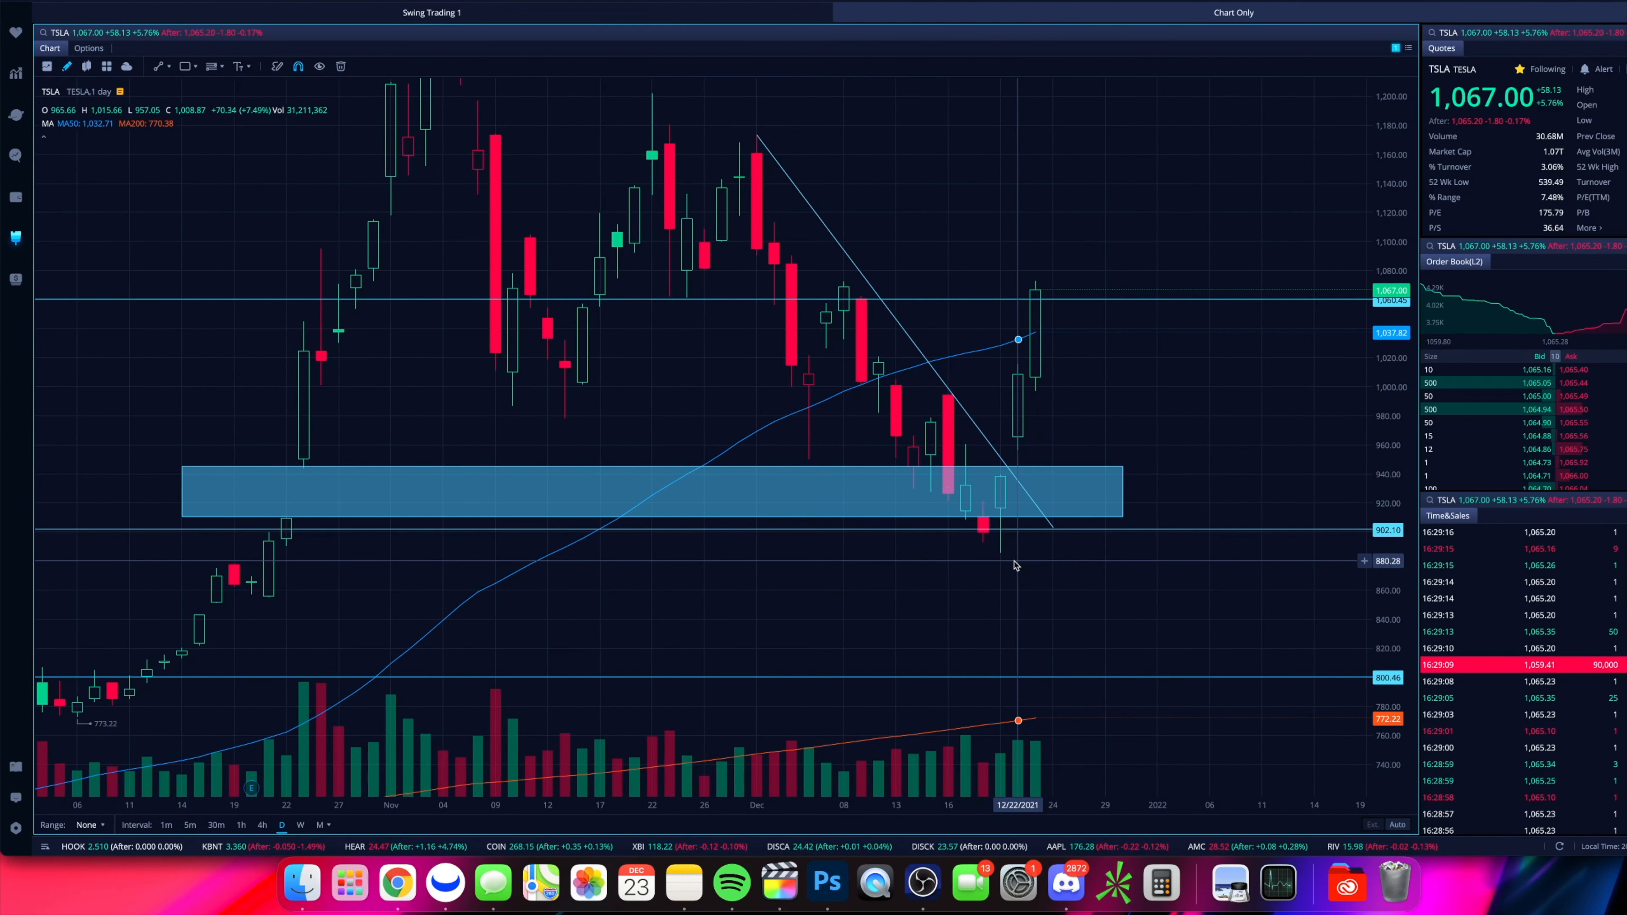
{"action": "mouse_move", "coordinate": [1002, 488]}
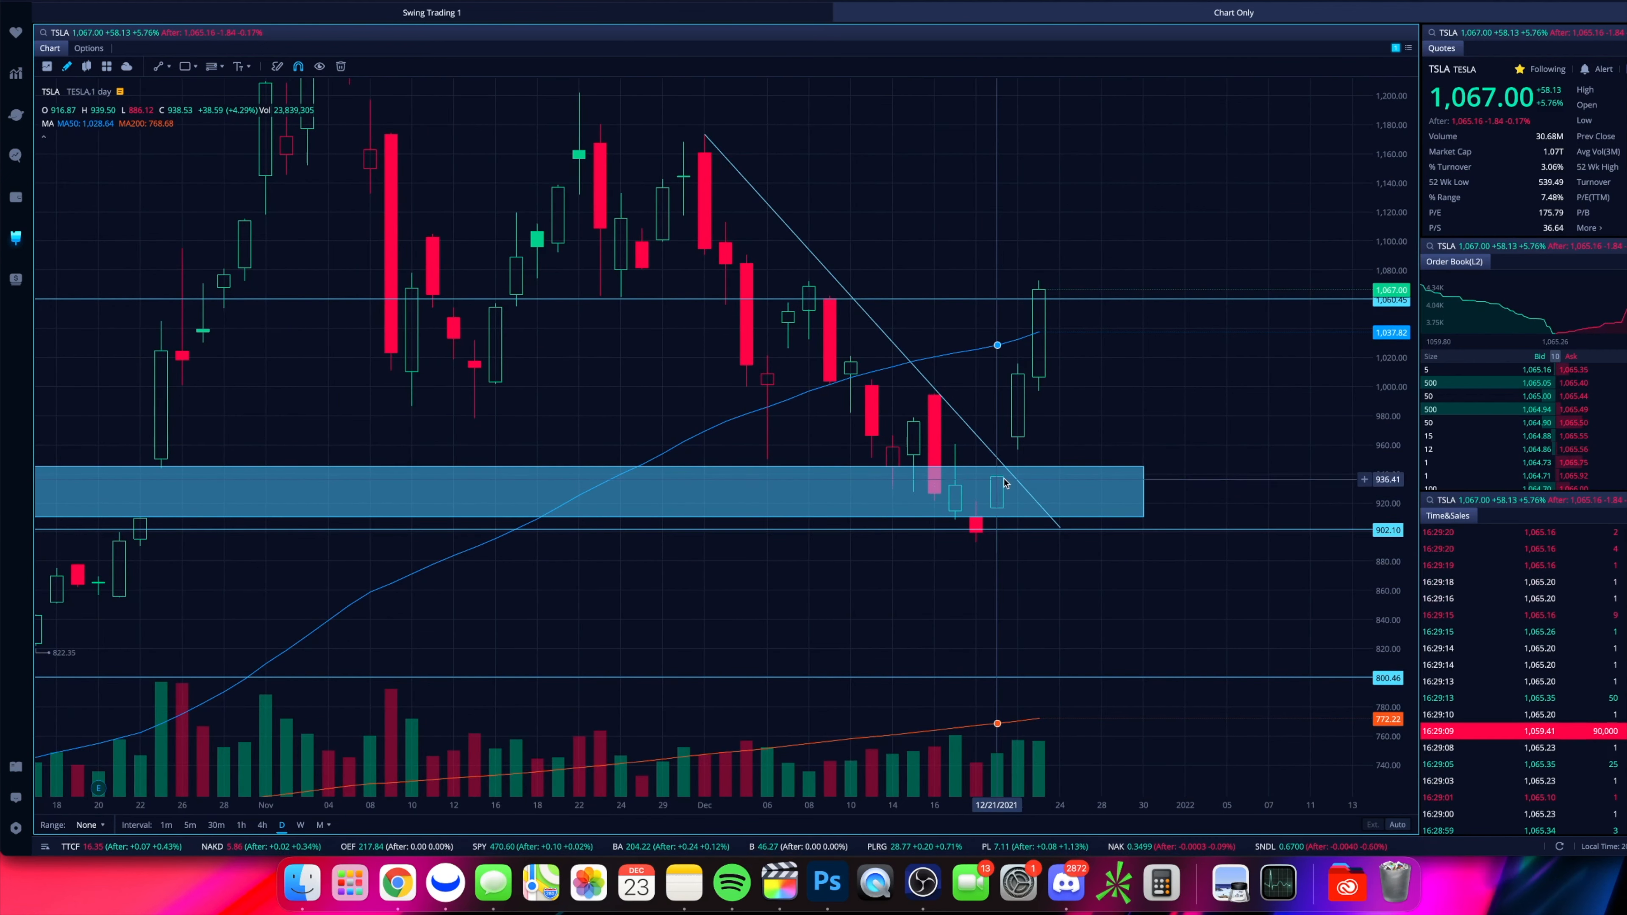
{"action": "mouse_move", "coordinate": [1003, 555]}
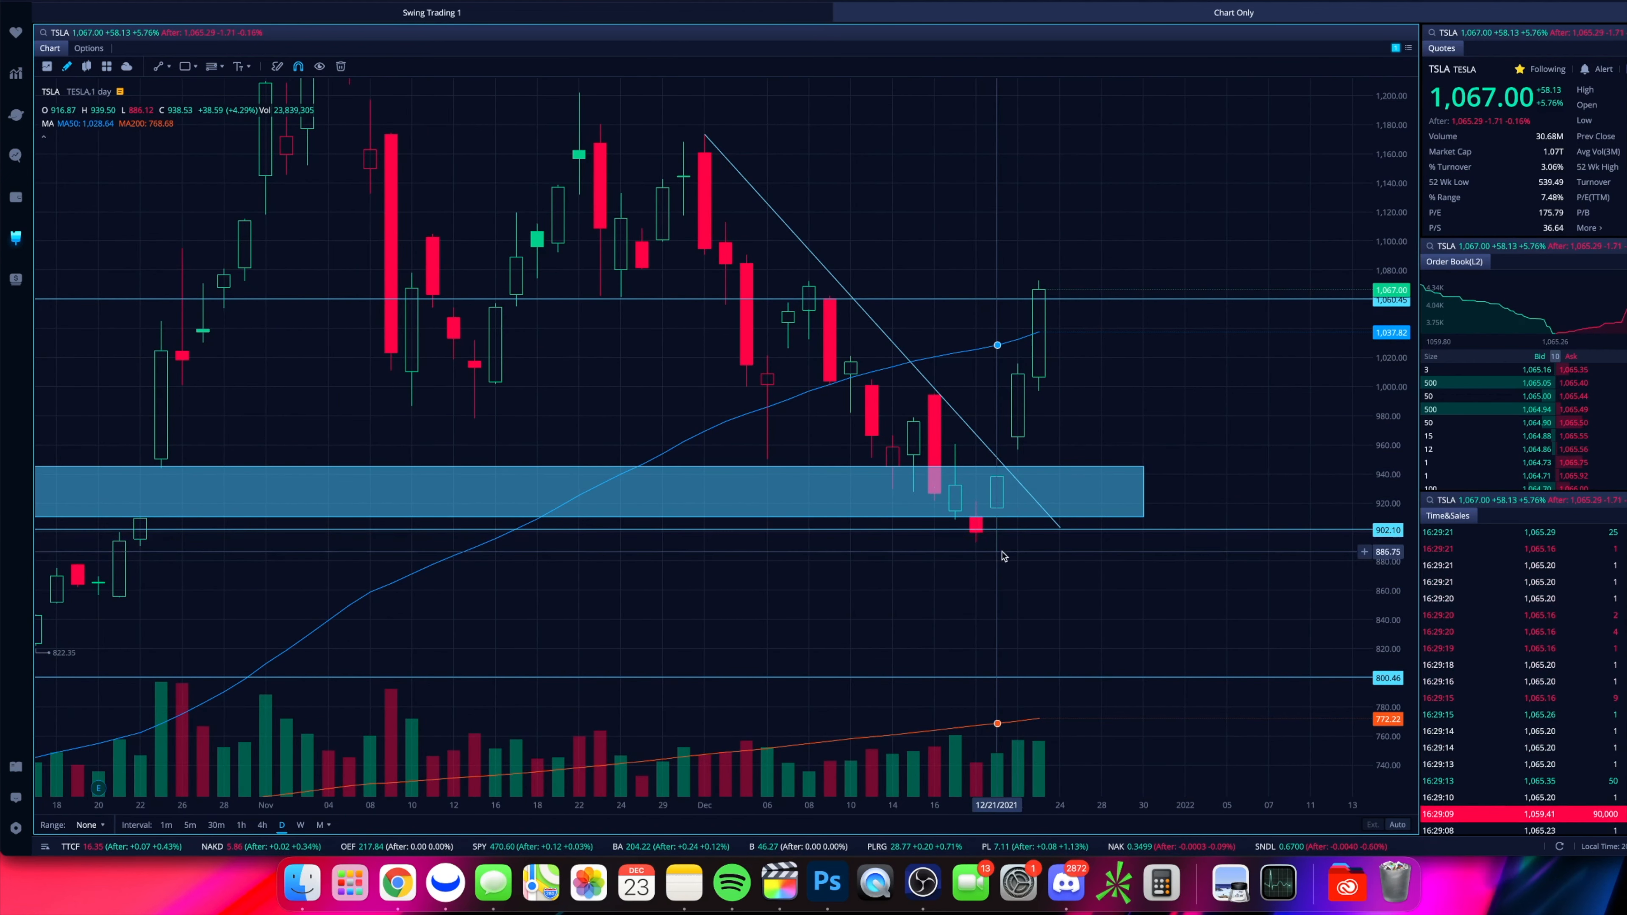